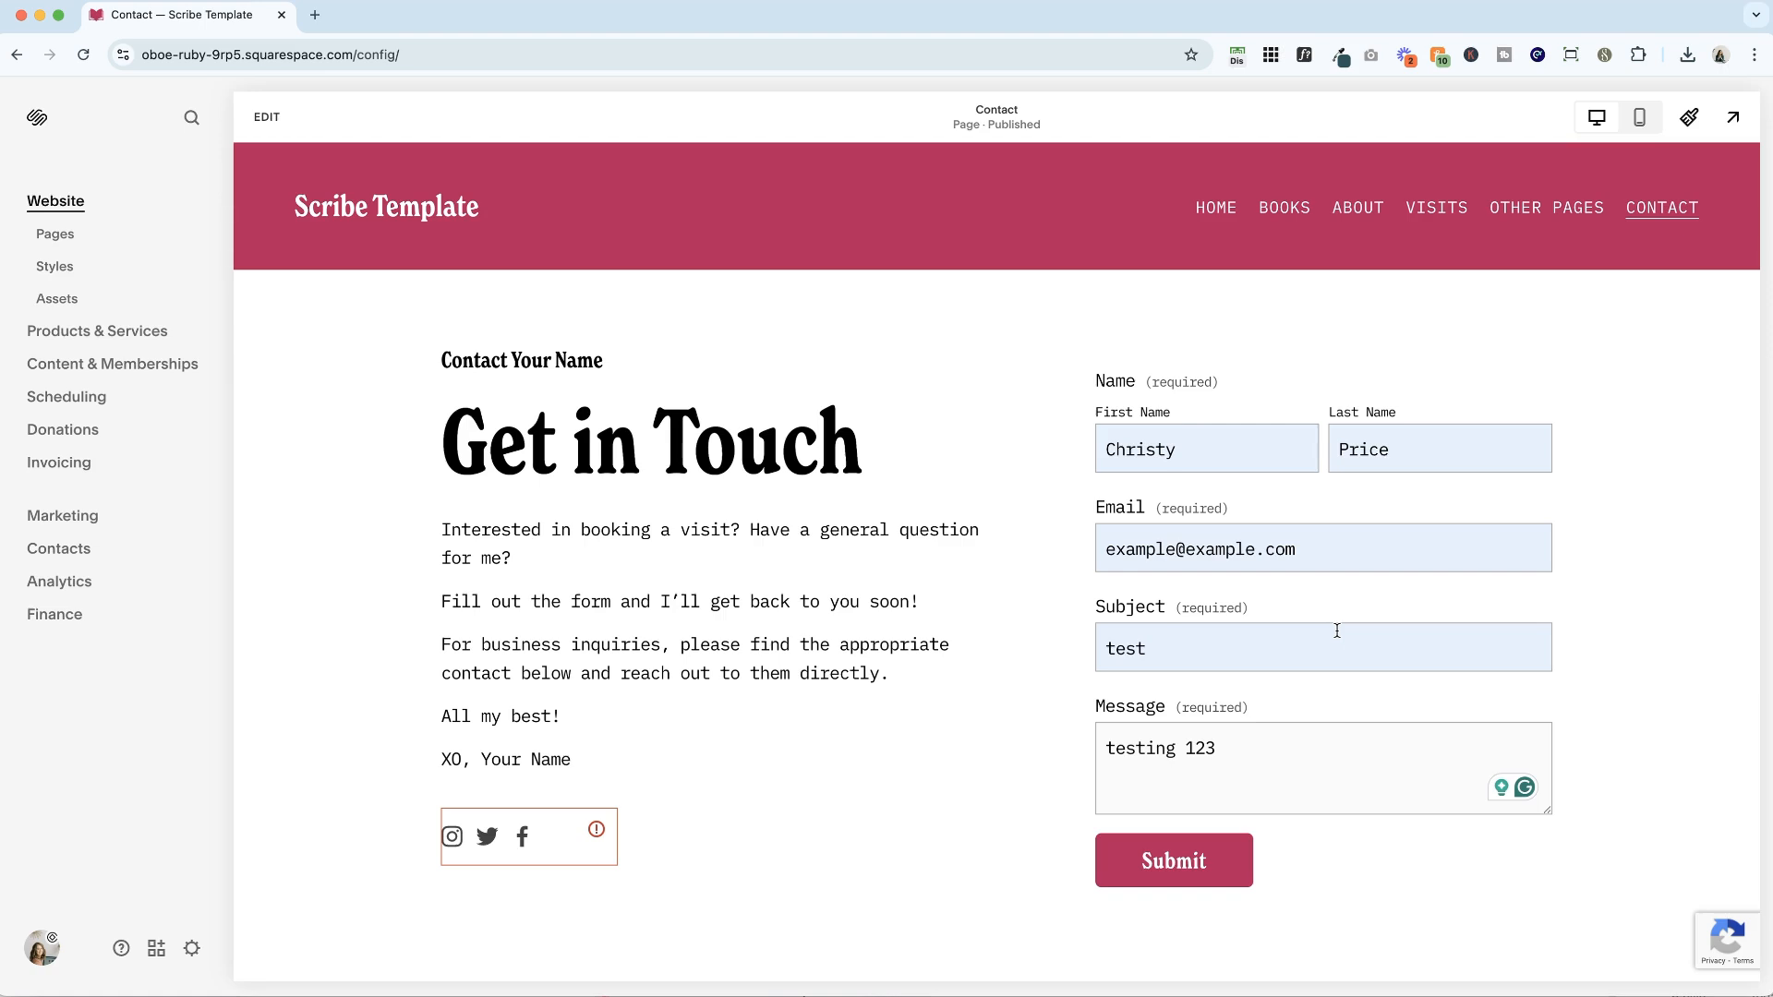
Submit a test entry on the live contact form to see the default Thank you! message
click(1172, 858)
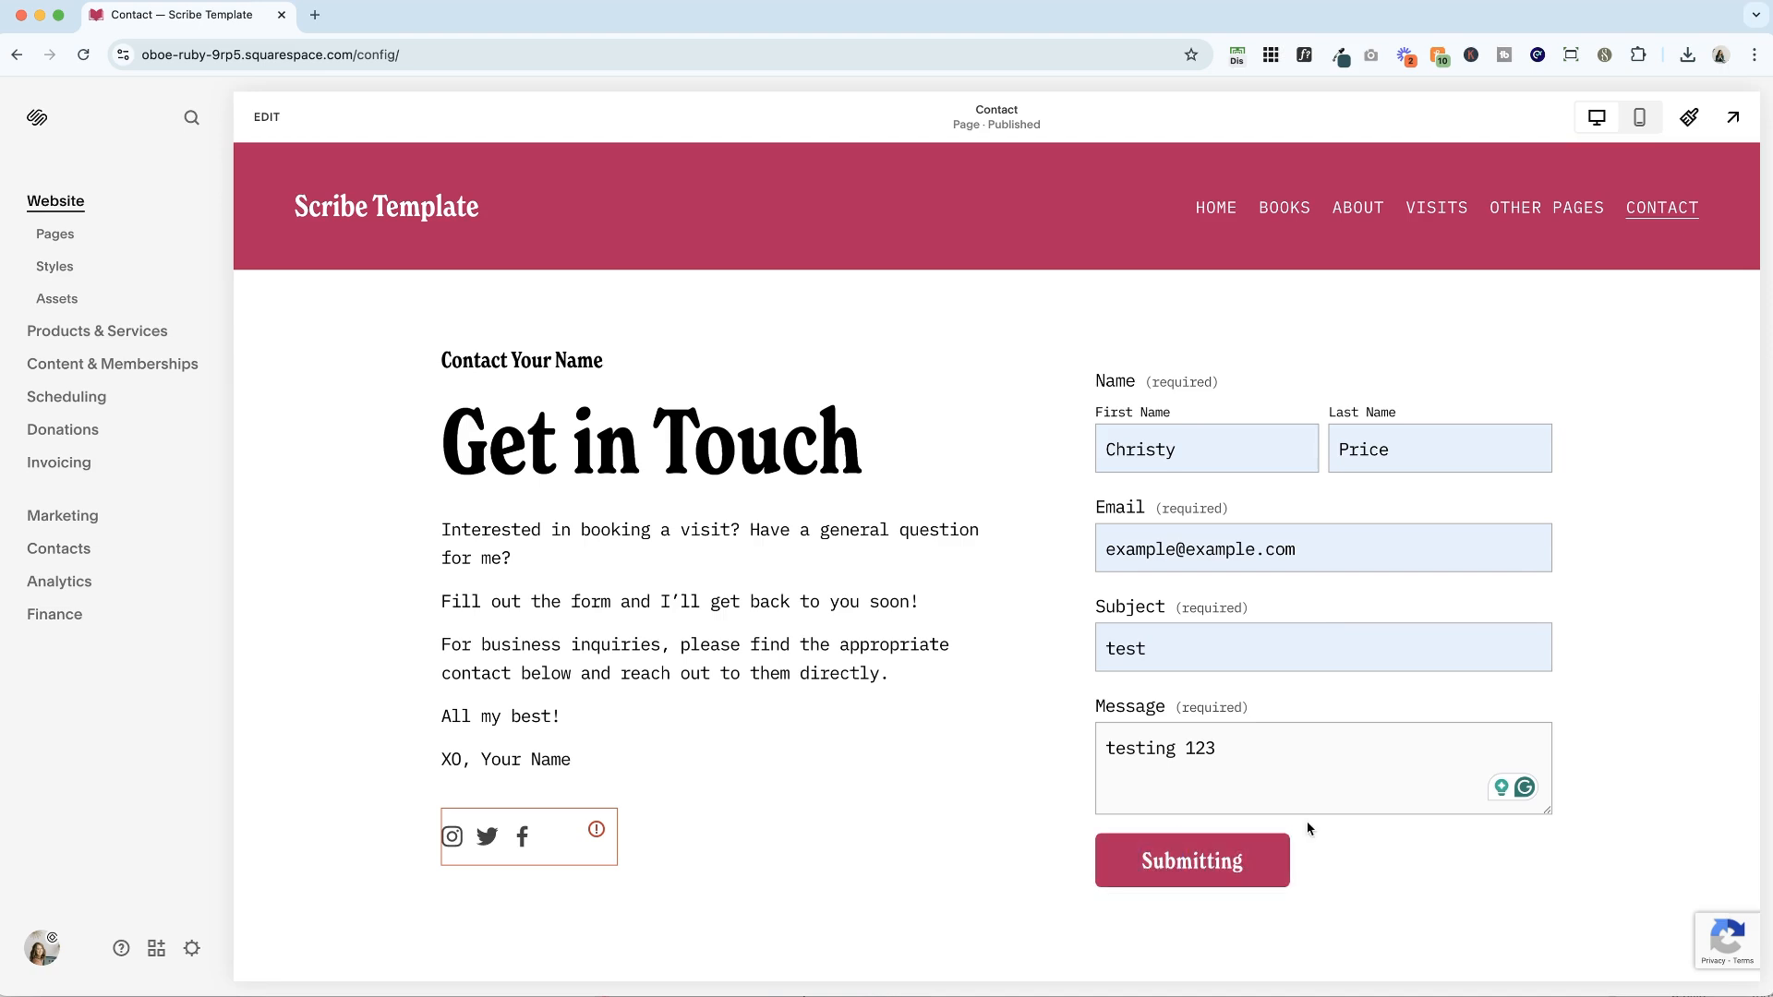
click(1191, 859)
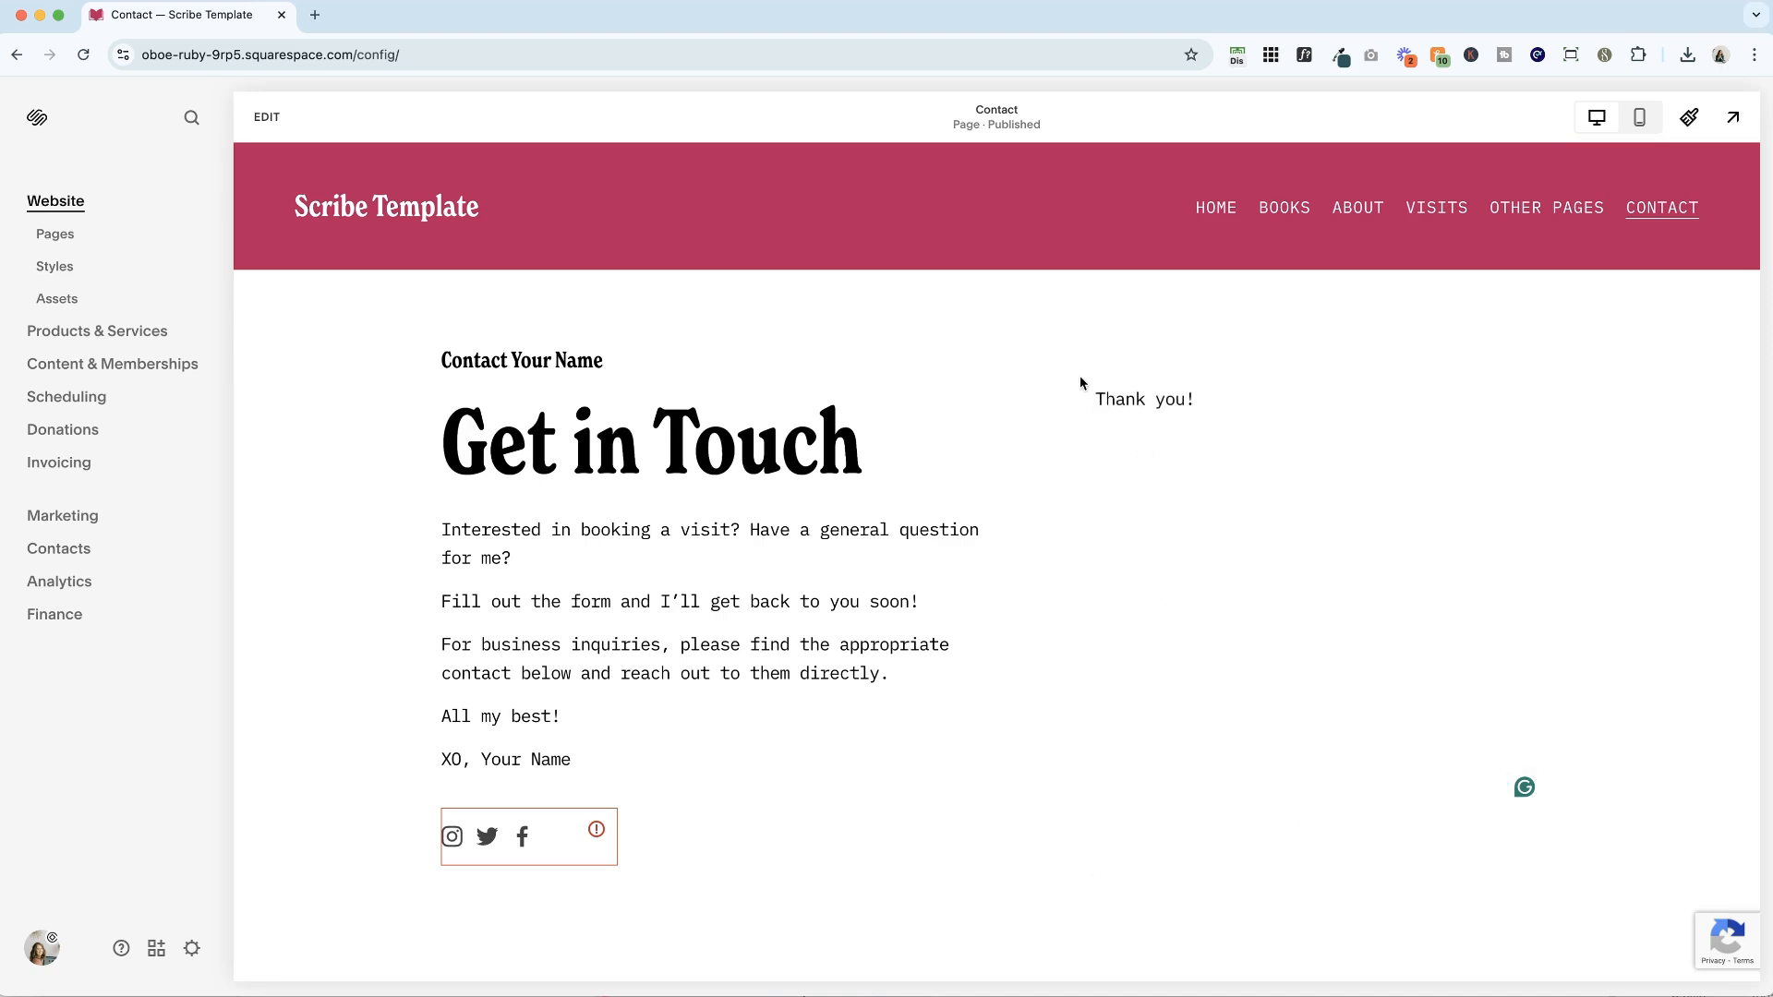
mouse_move(1261, 430)
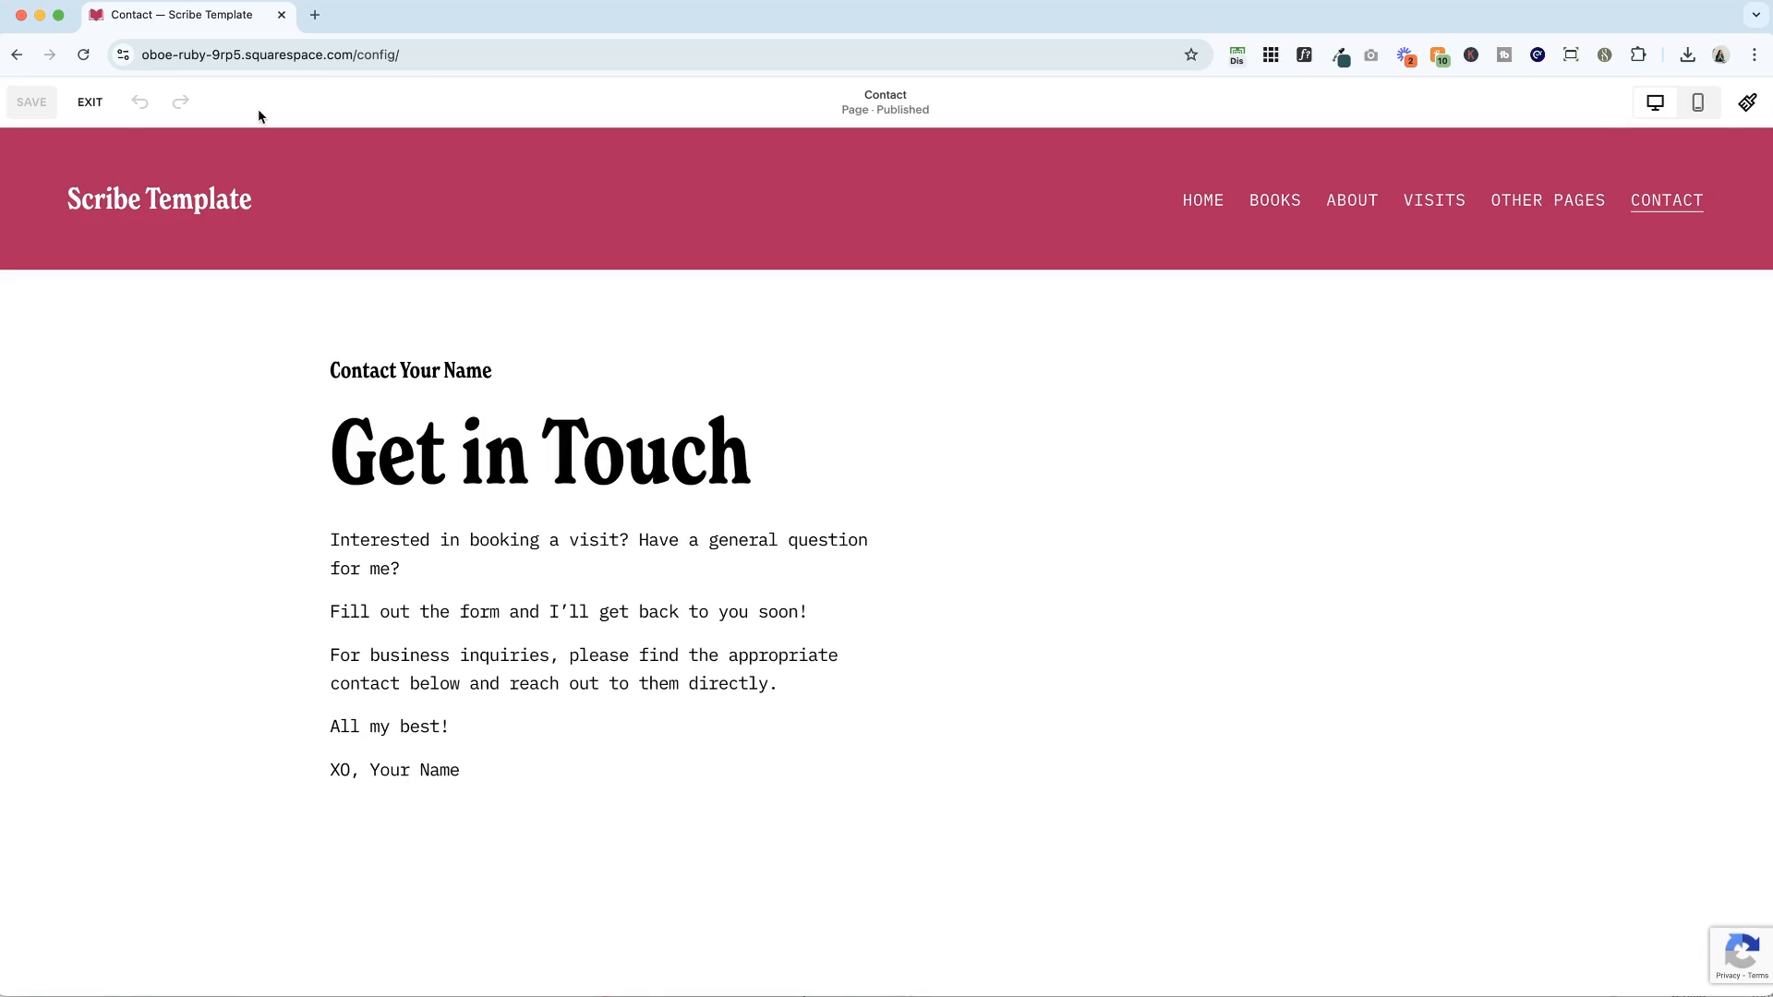
Set the post-submit Thank you! to Heading 3 and add 'We got your message and will get back to you within two business days.'
click(1212, 557)
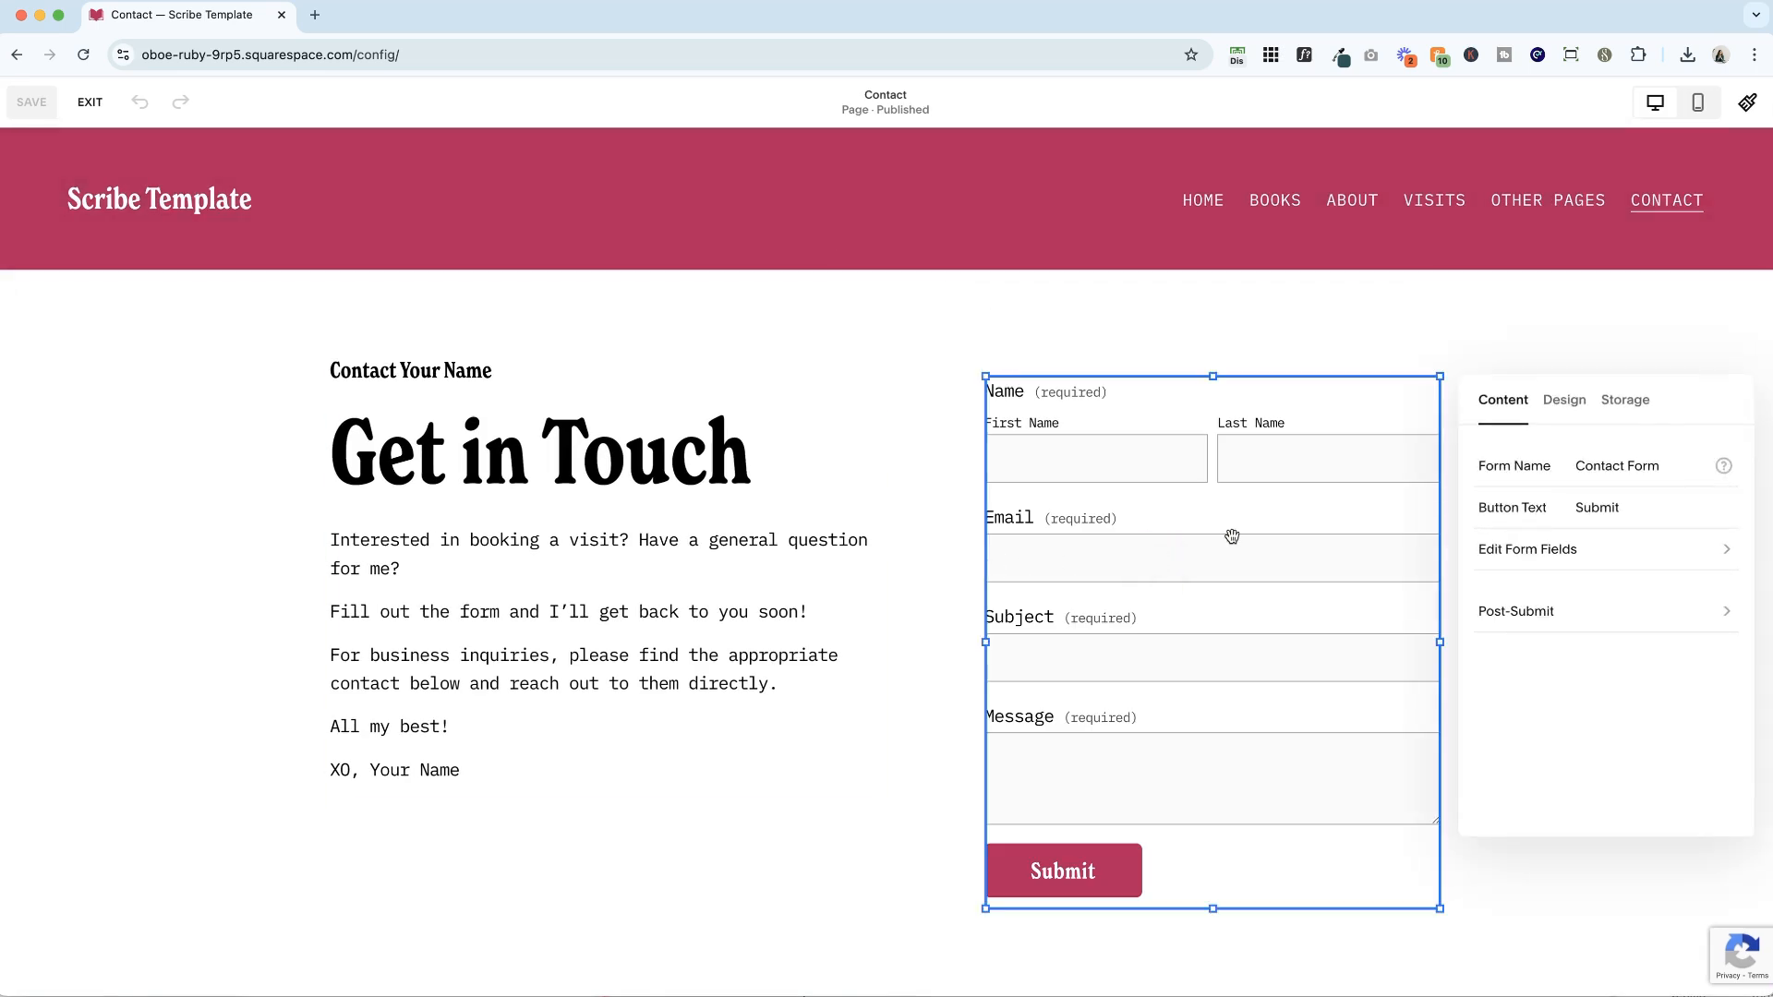
mouse_move(1529, 620)
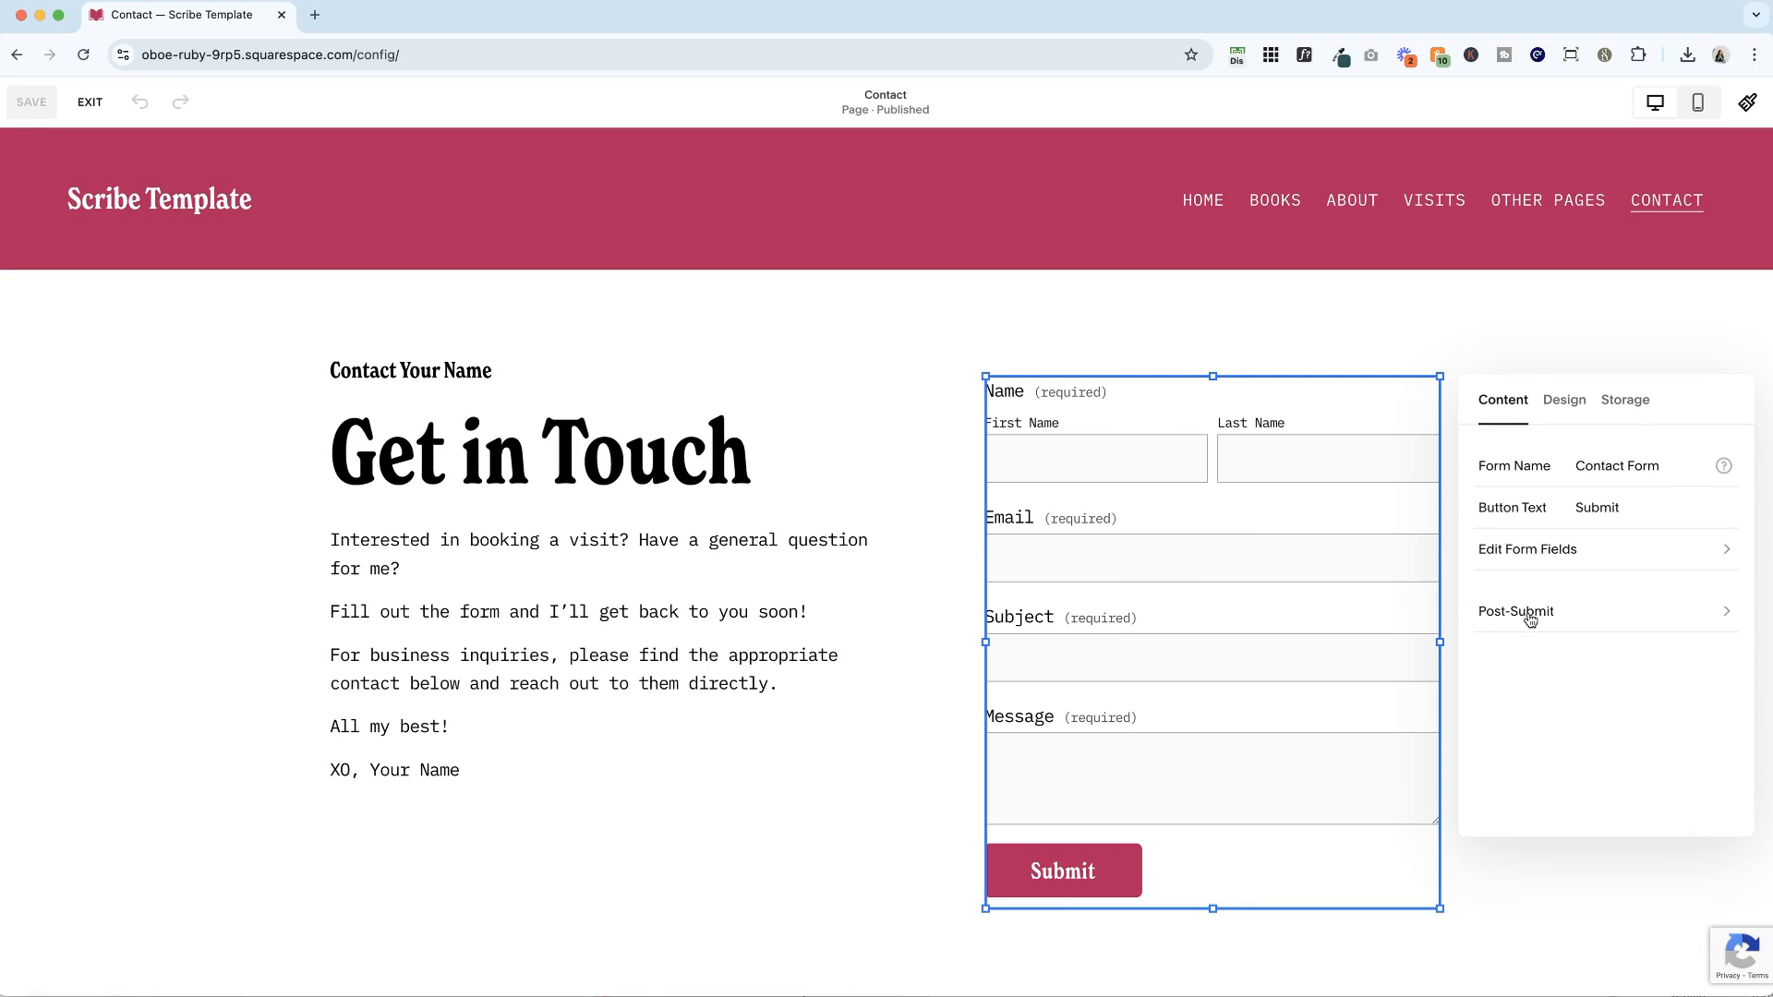
mouse_move(1514, 619)
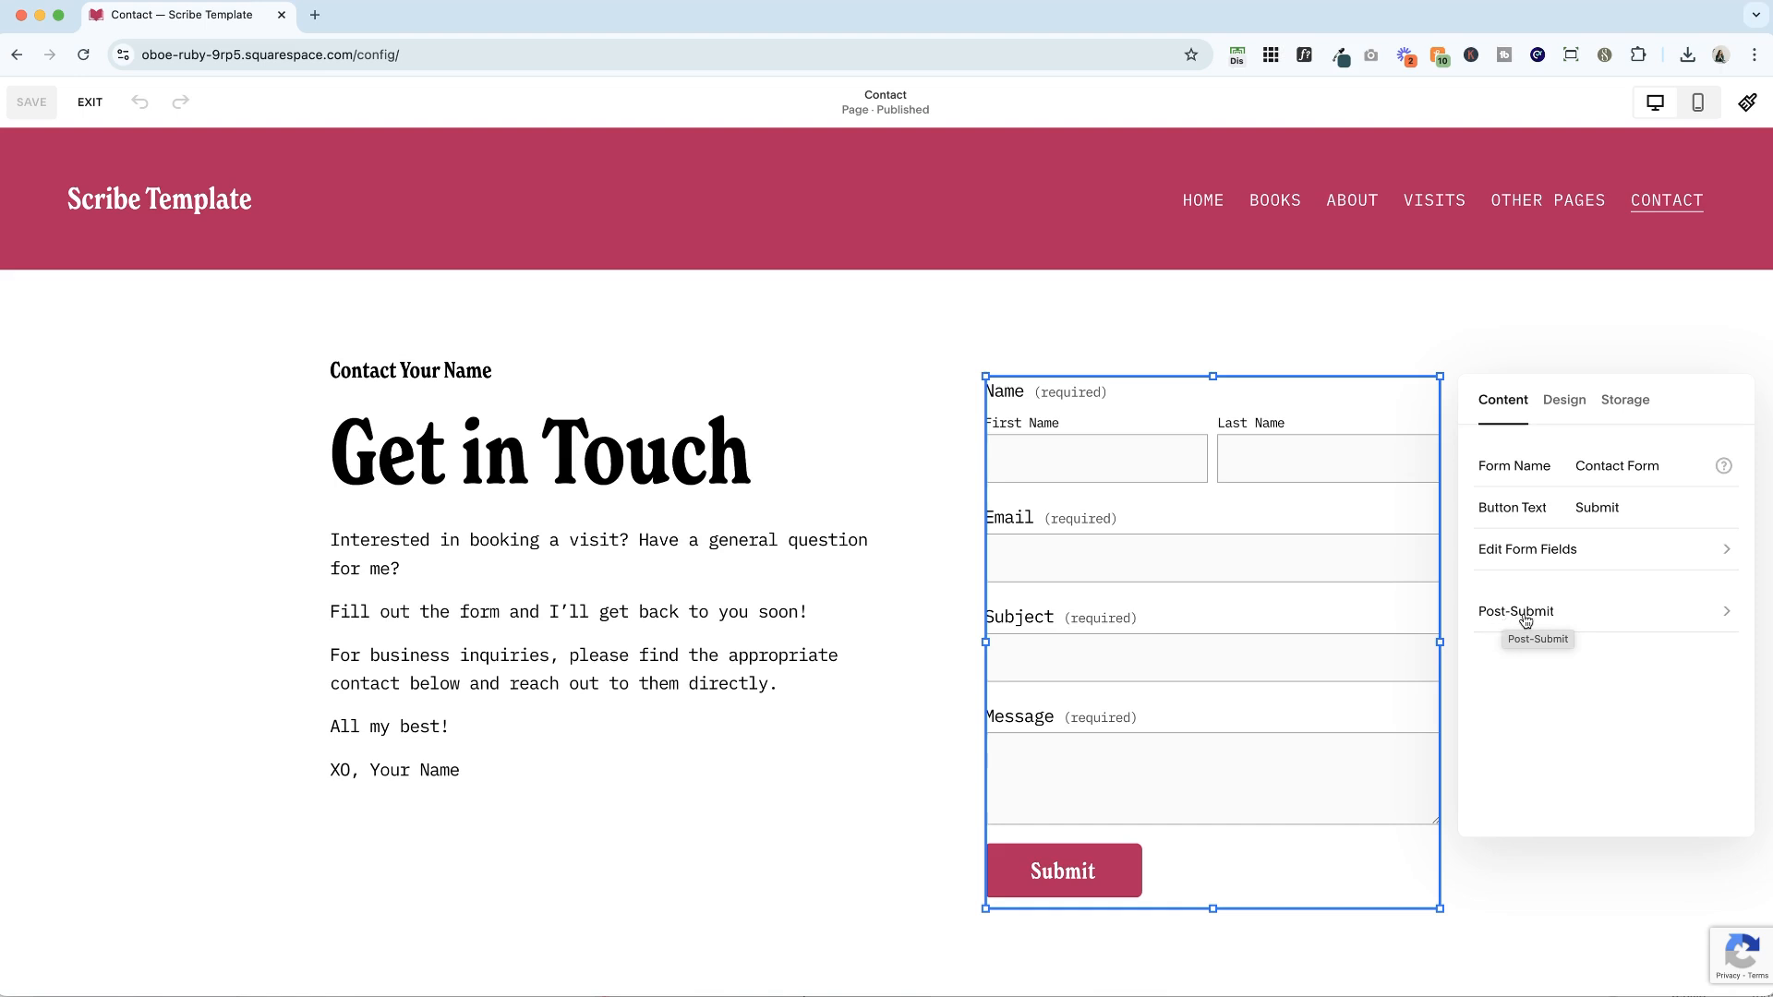
click(1516, 611)
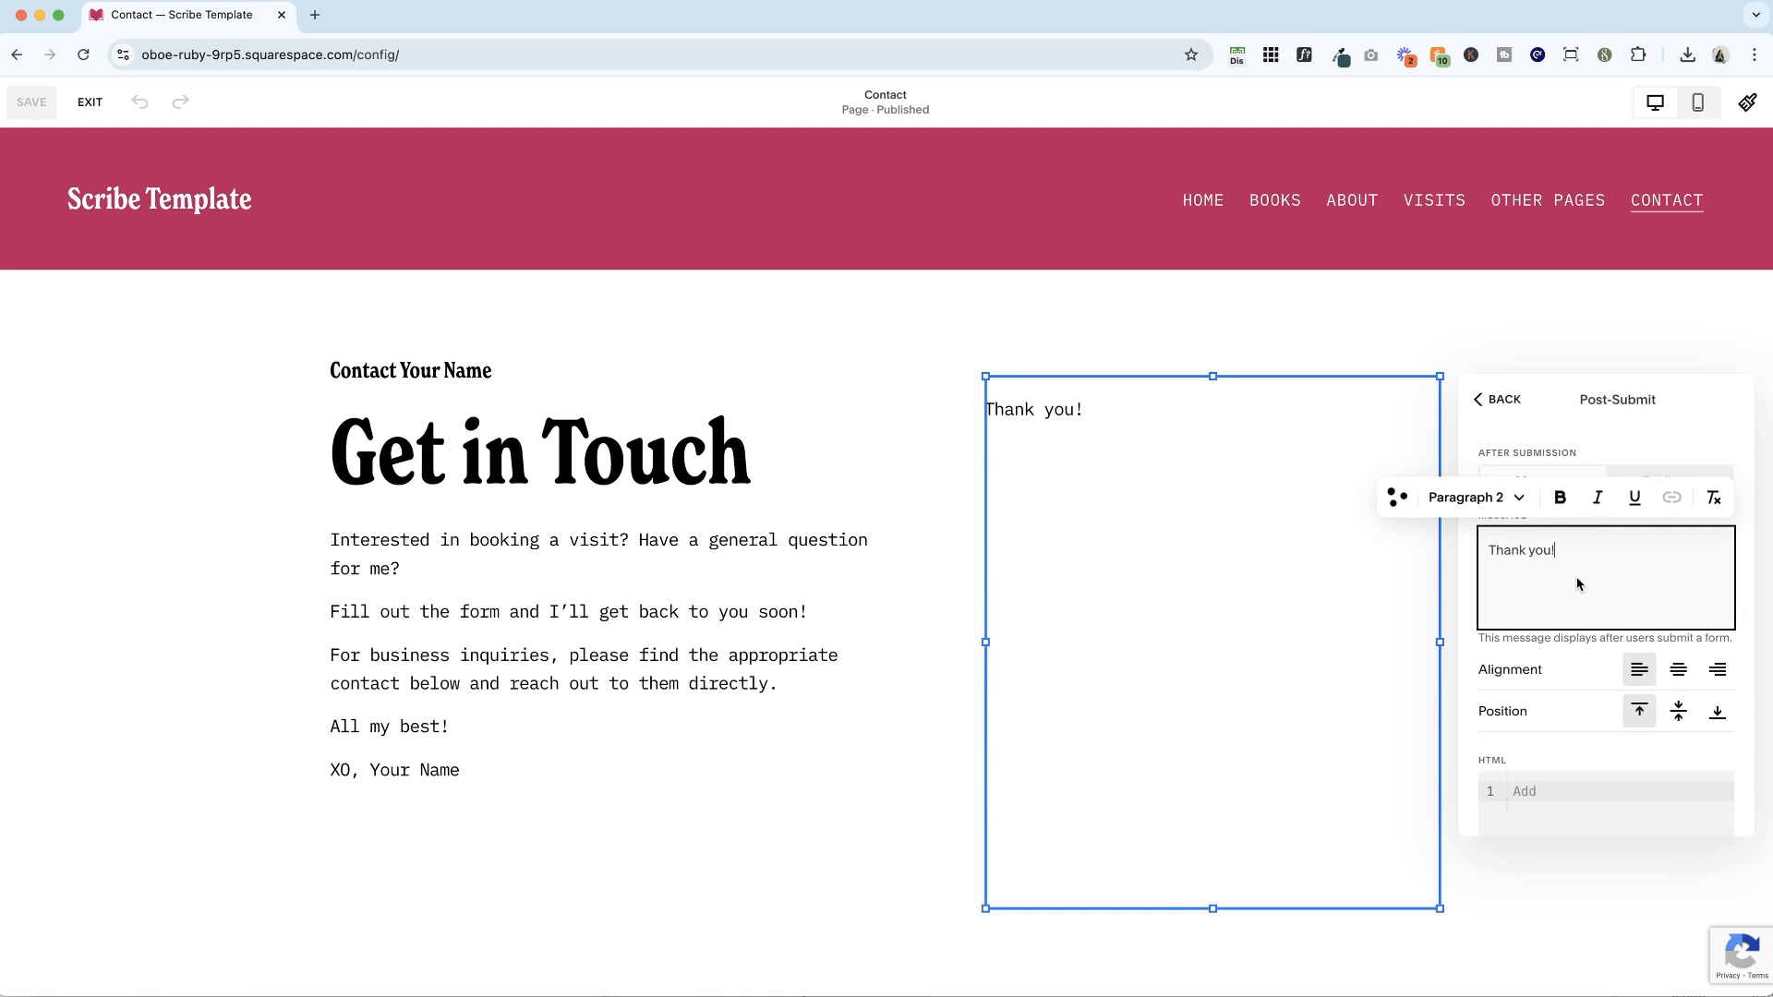
mouse_move(1470, 496)
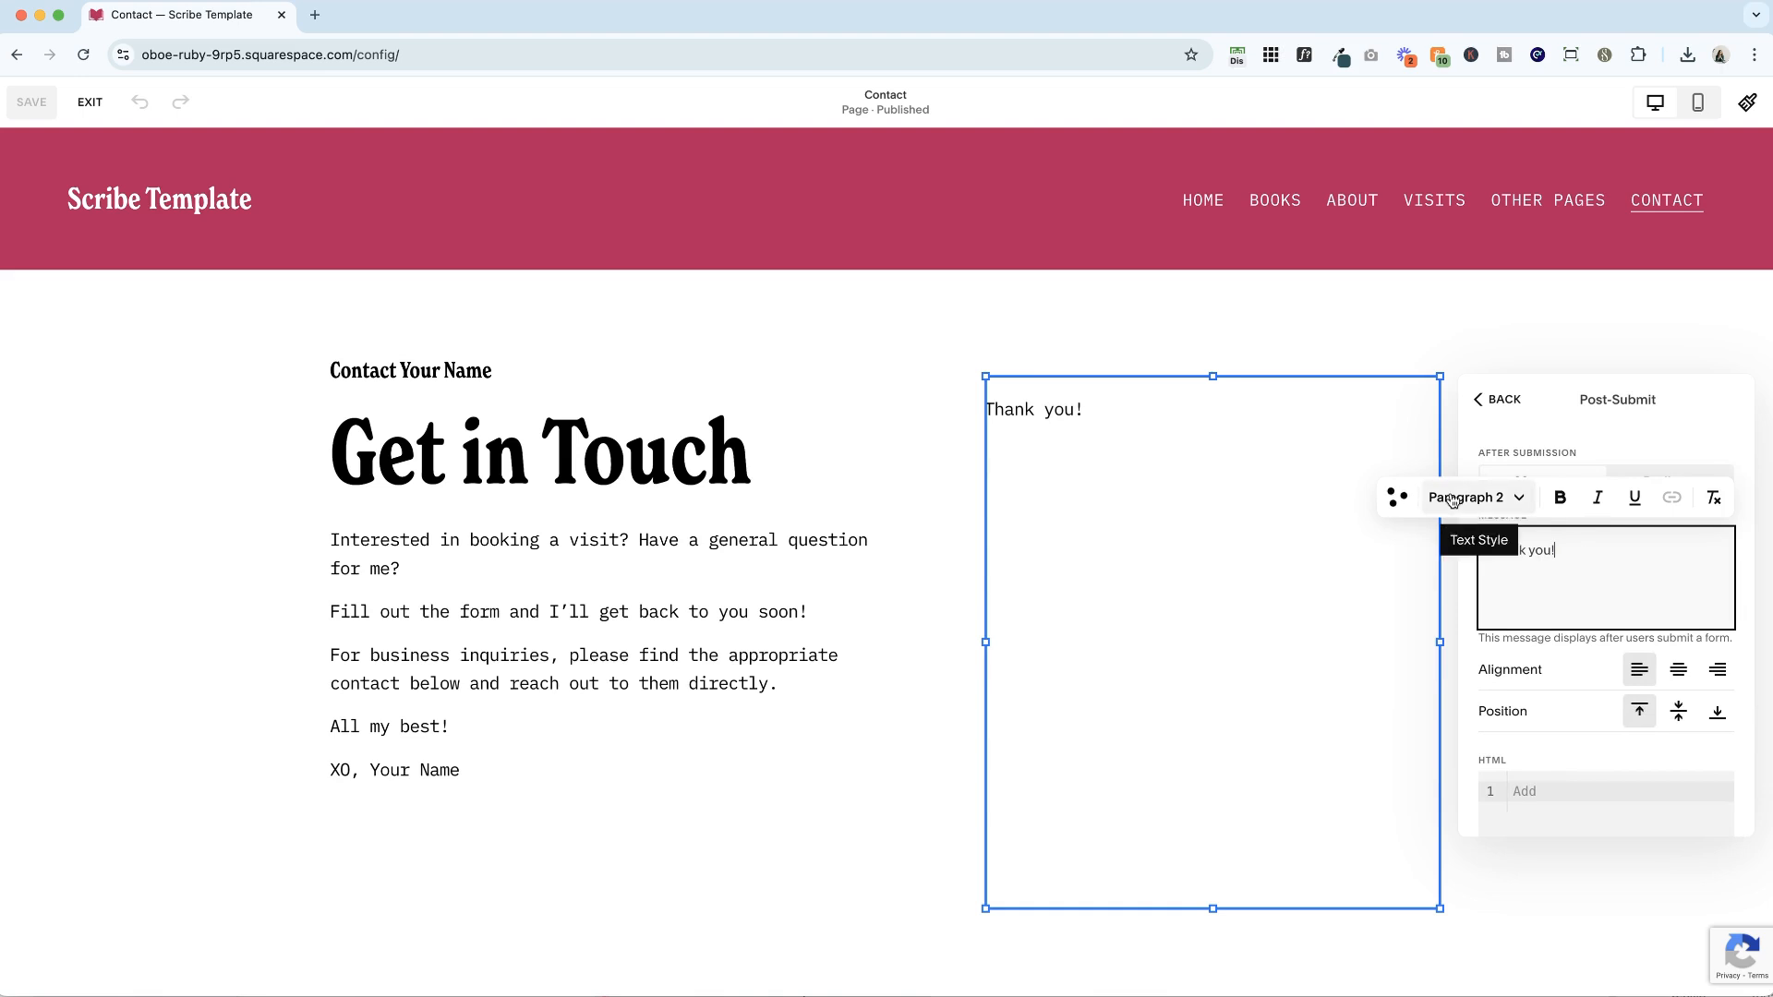
click(1474, 497)
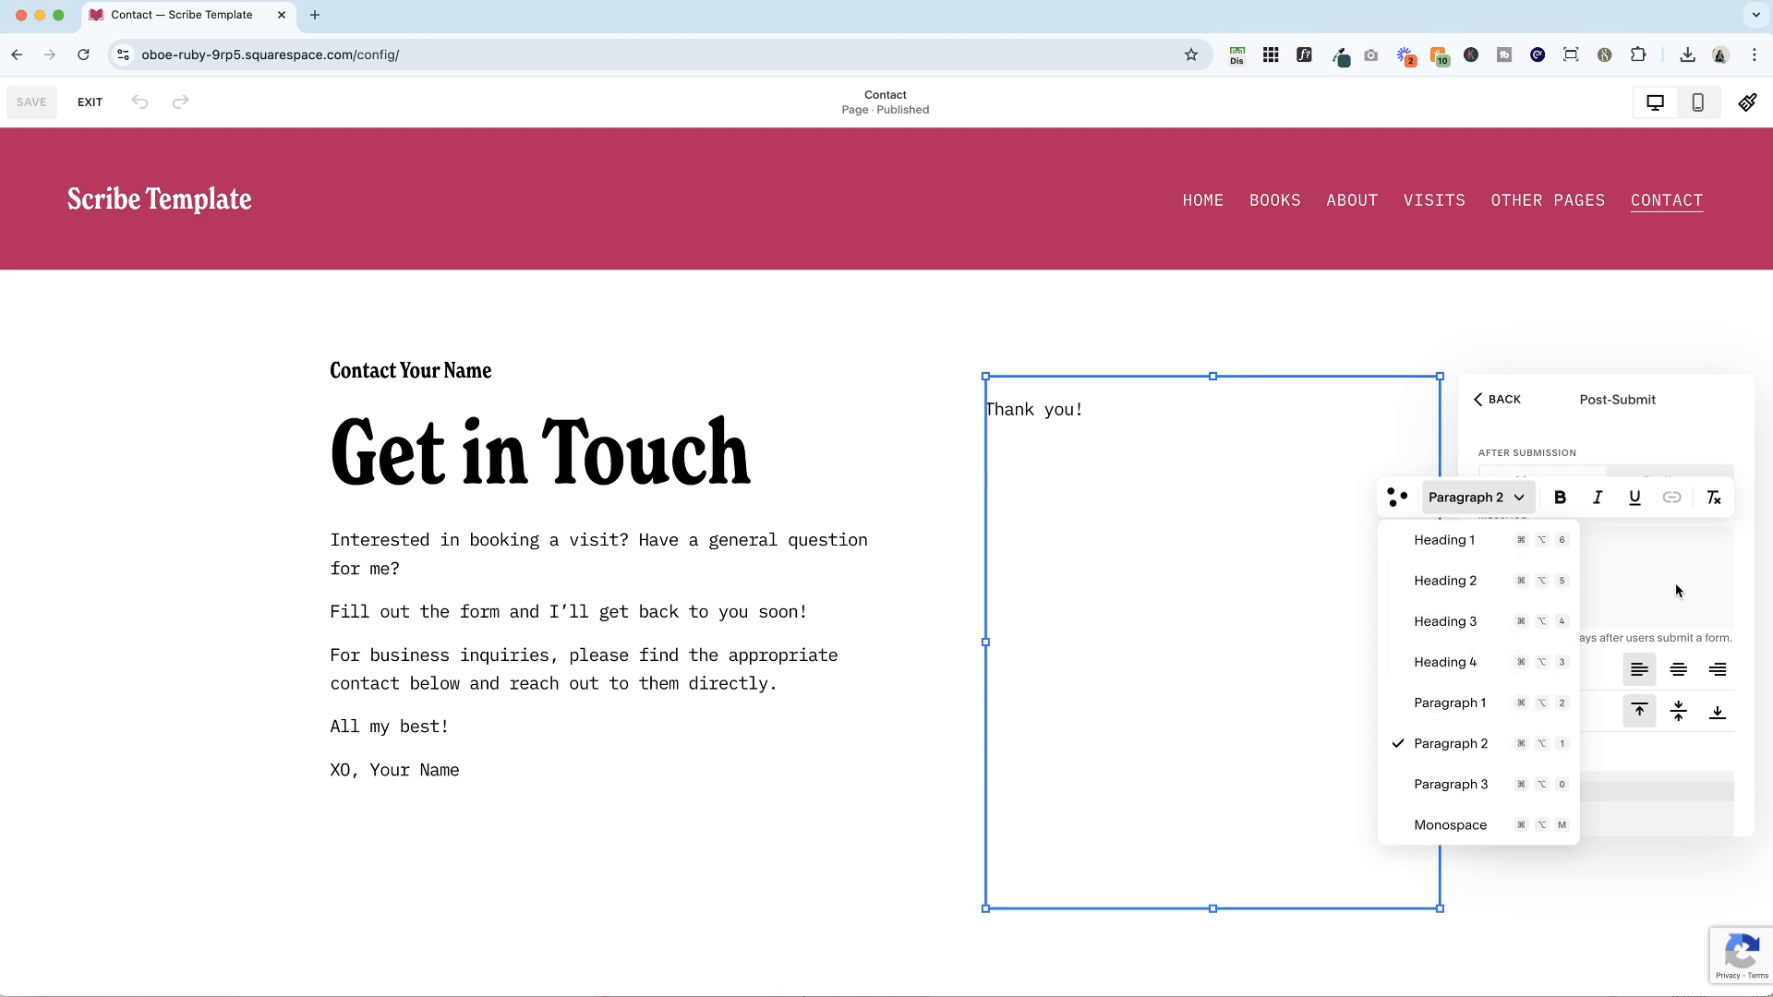
mouse_move(1444, 539)
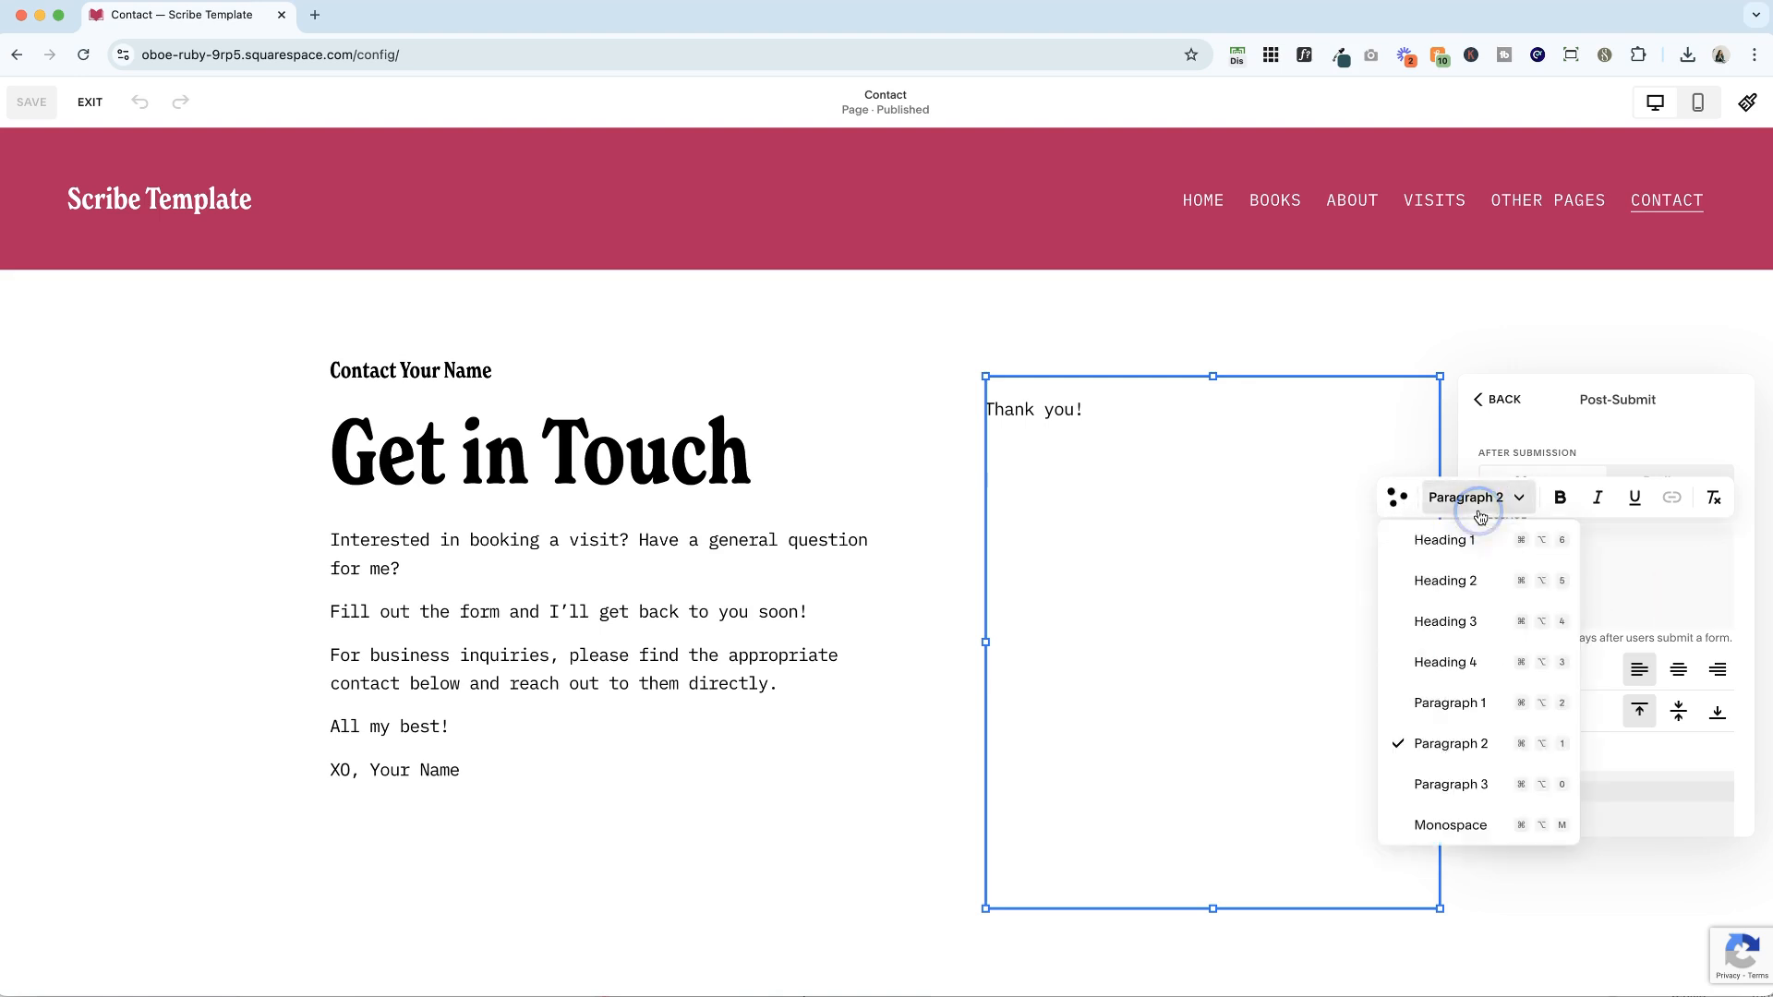
click(1444, 620)
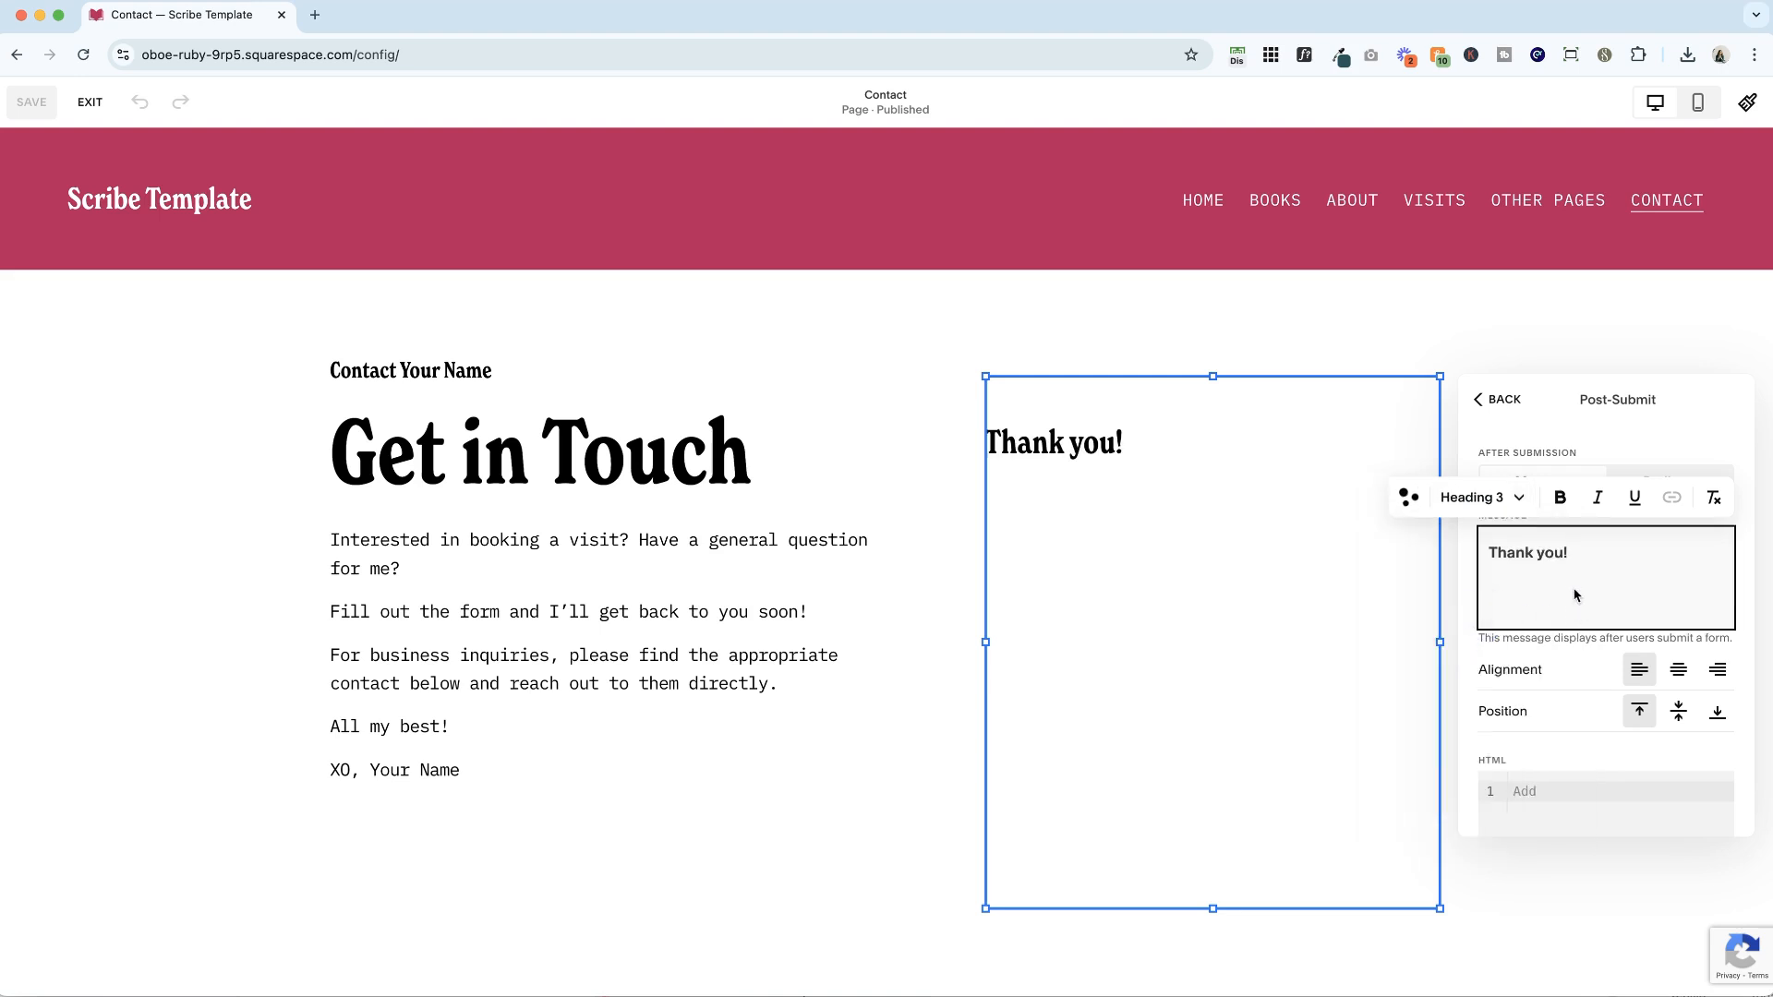
text(We got your message and will get back to you within two business days.)
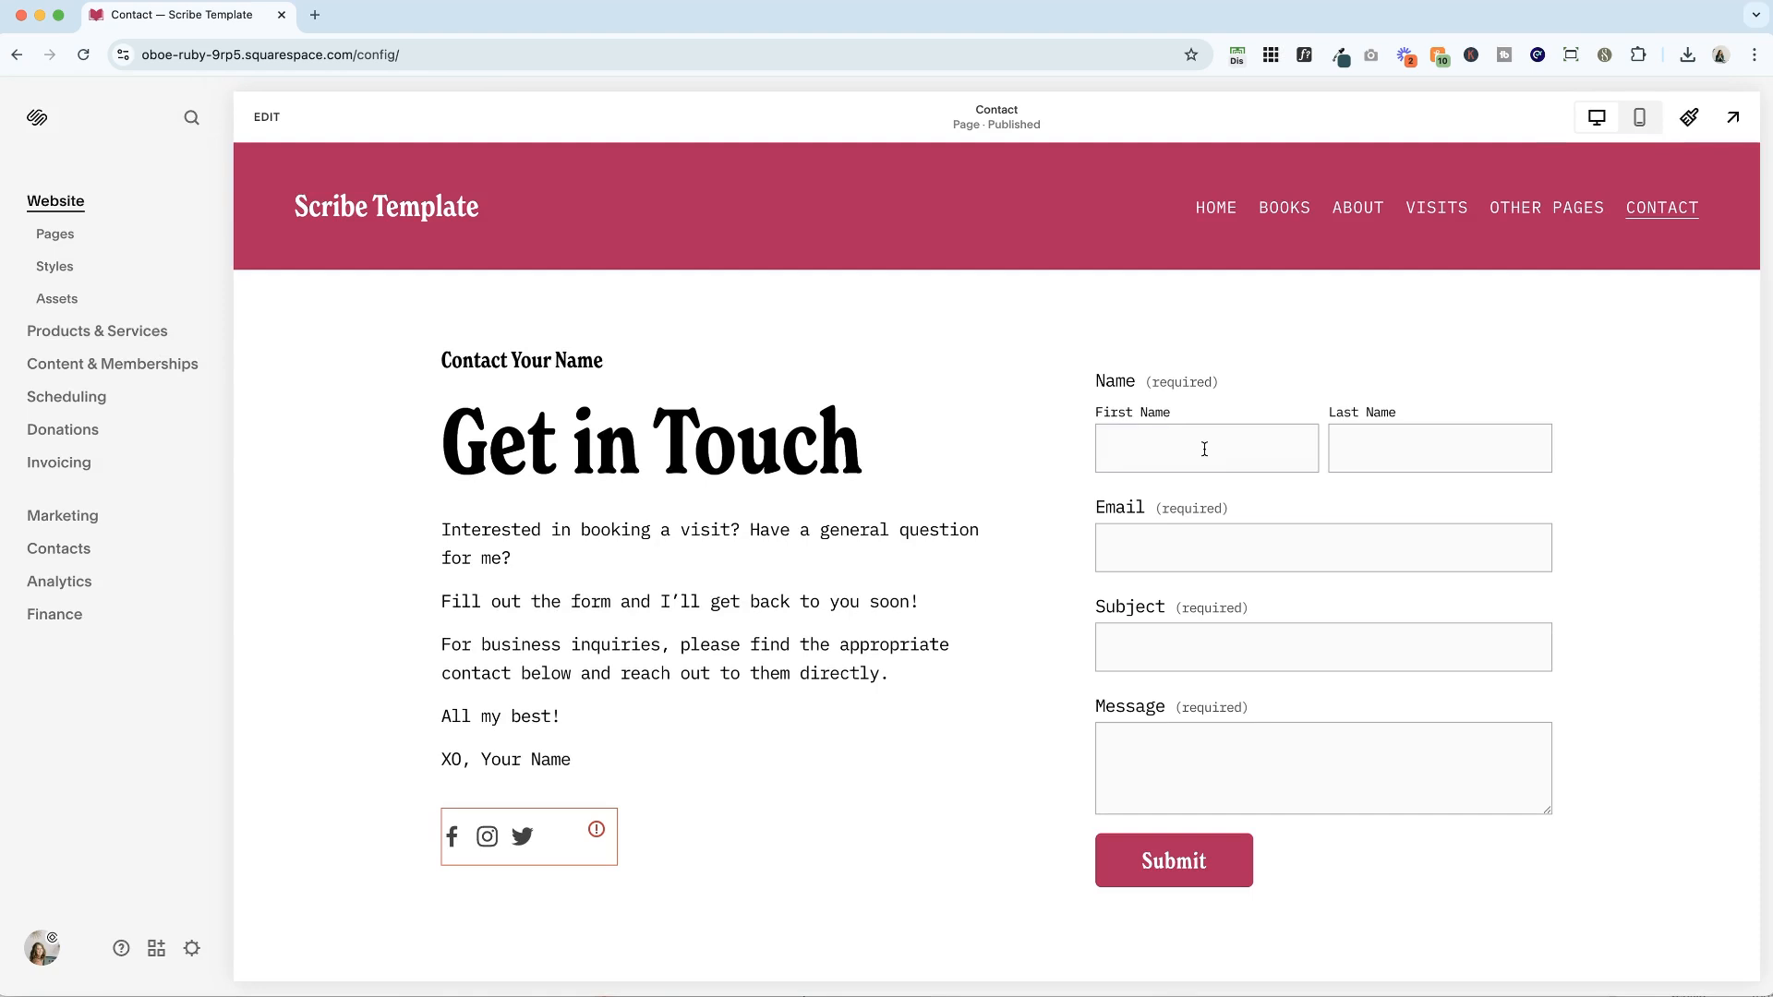
Autofill the form with test details and submit to check the restyled thank-you message
click(1172, 859)
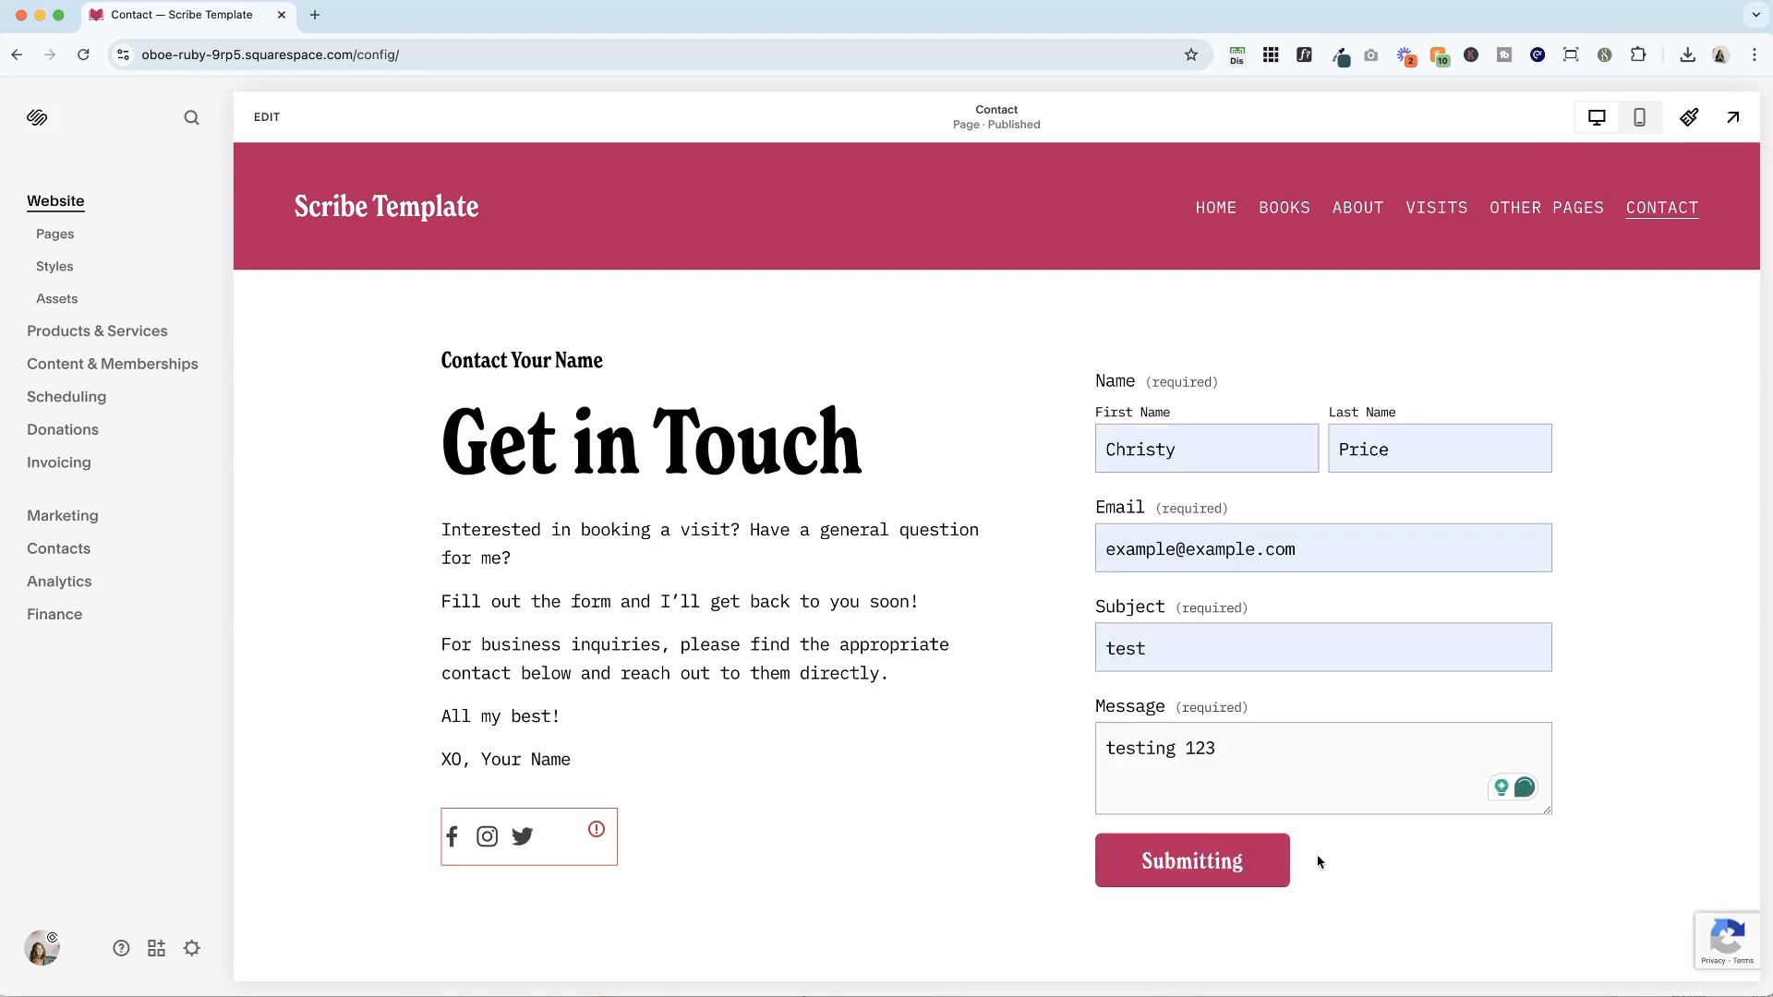
click(1191, 860)
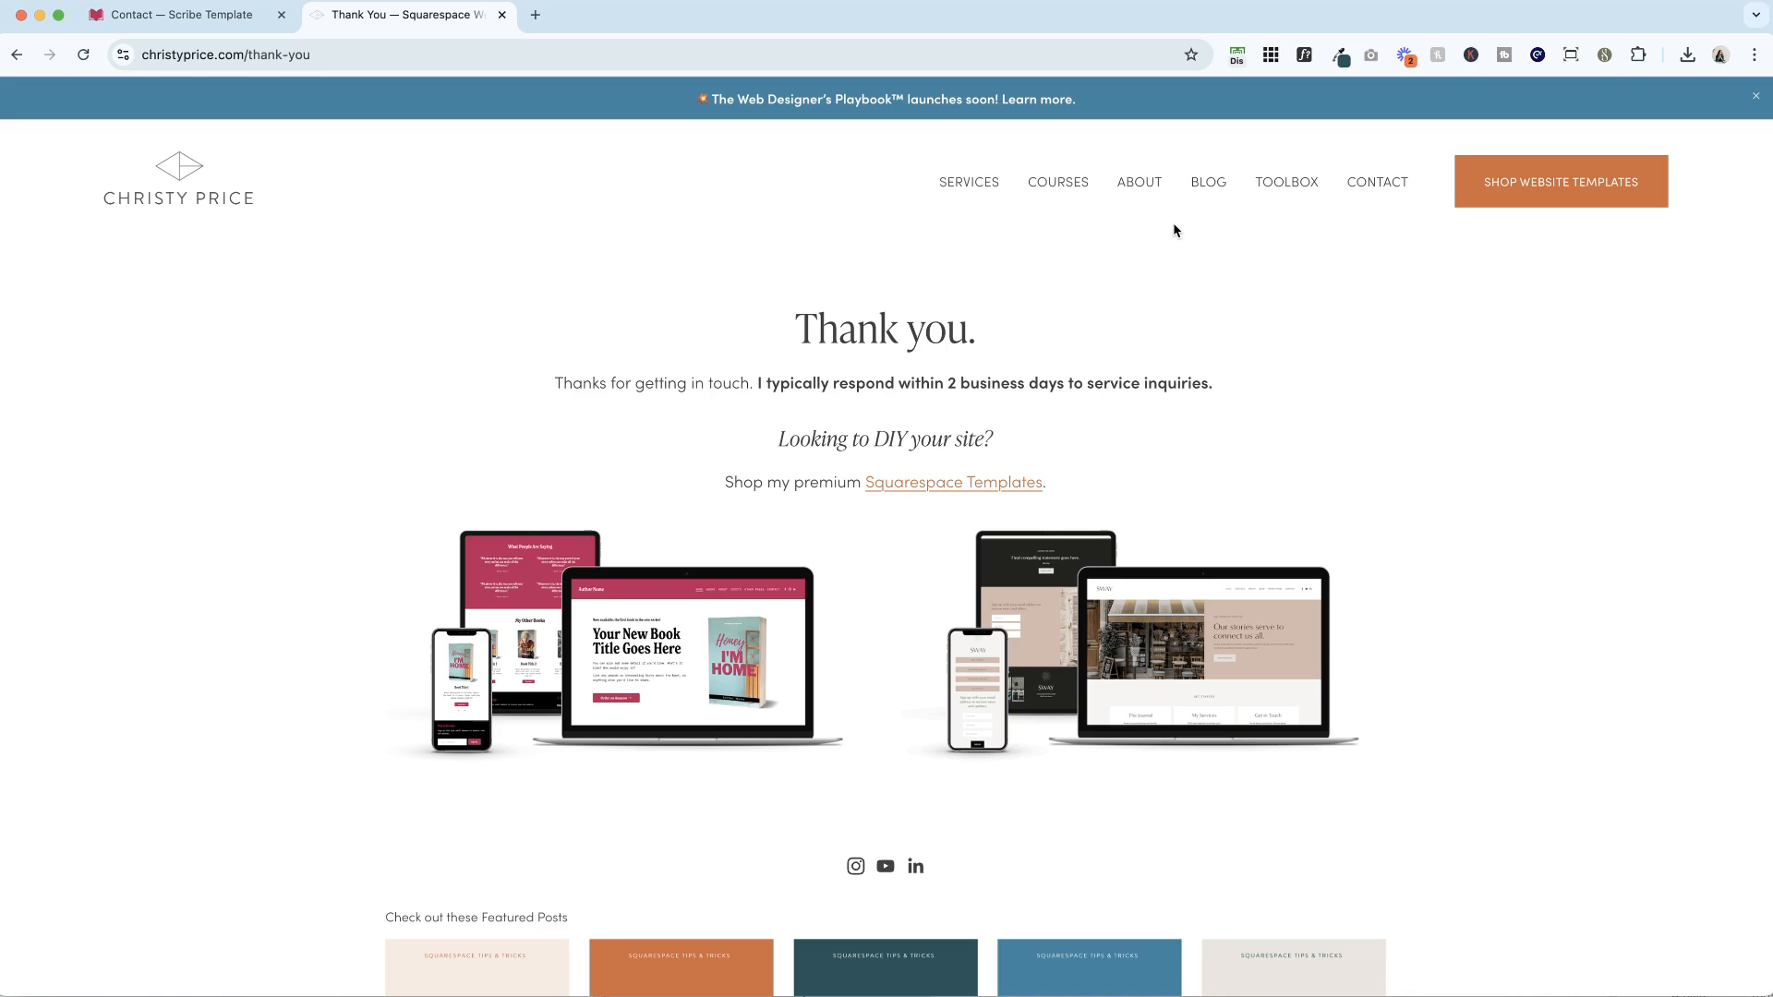
mouse_move(777, 323)
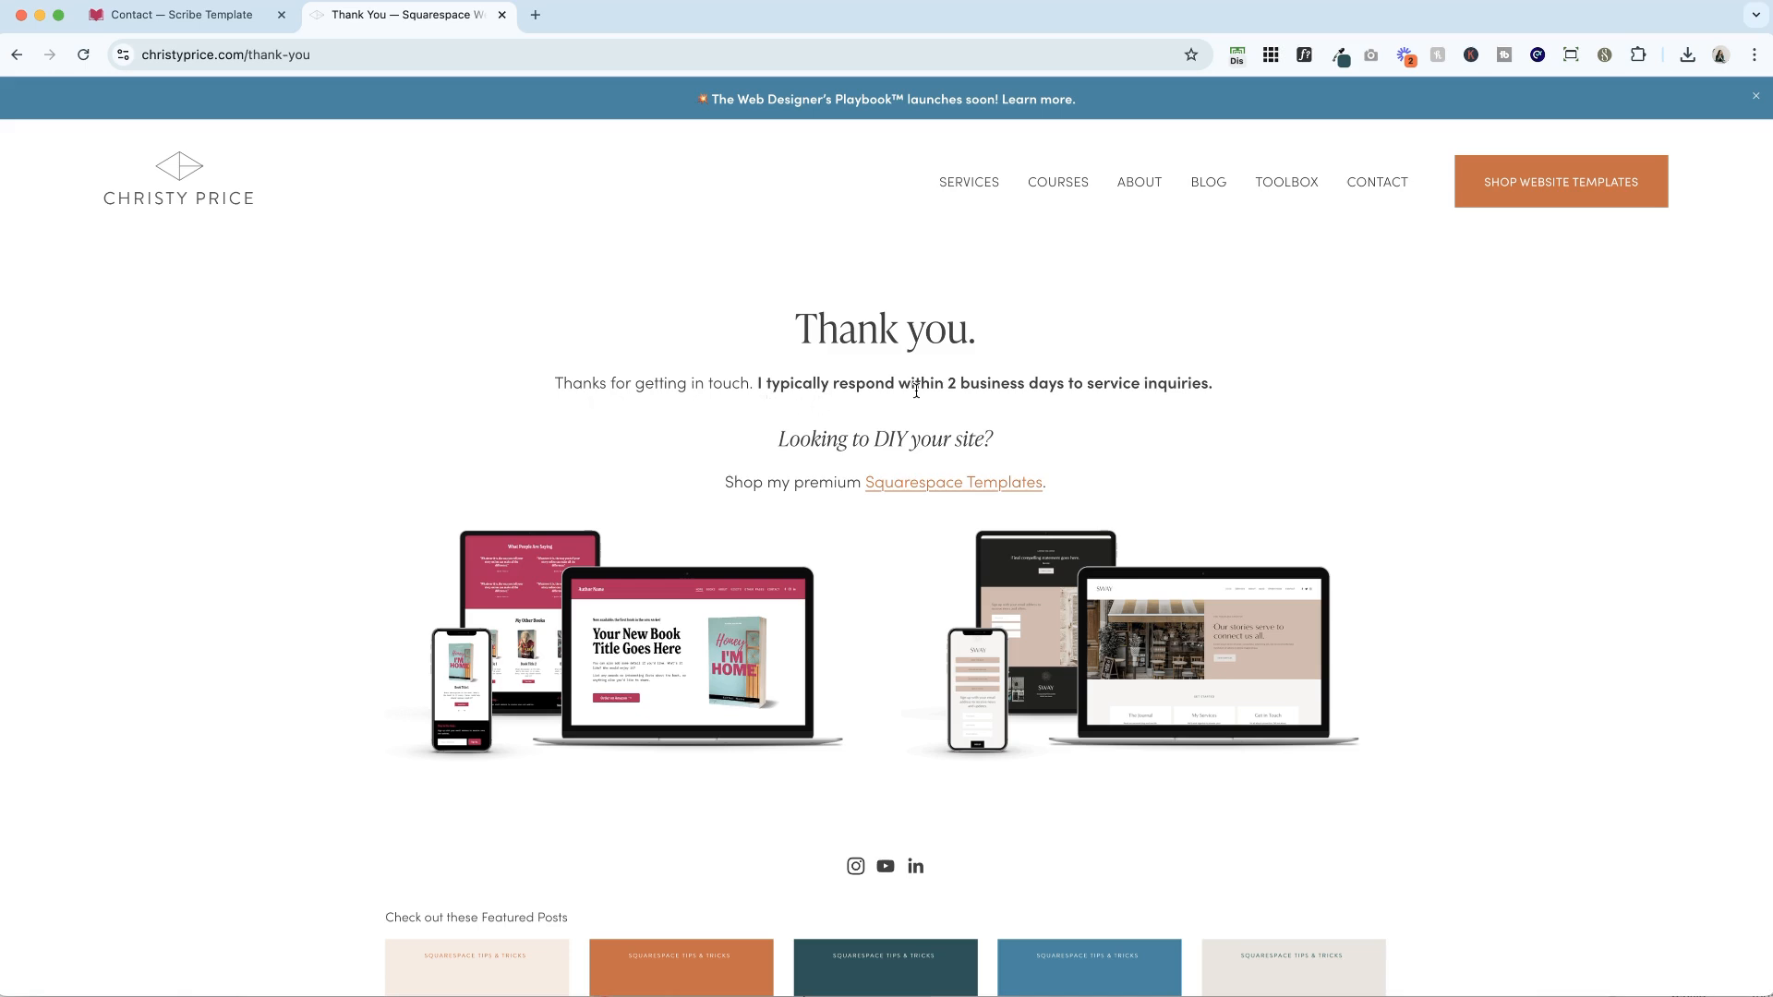
mouse_move(742, 454)
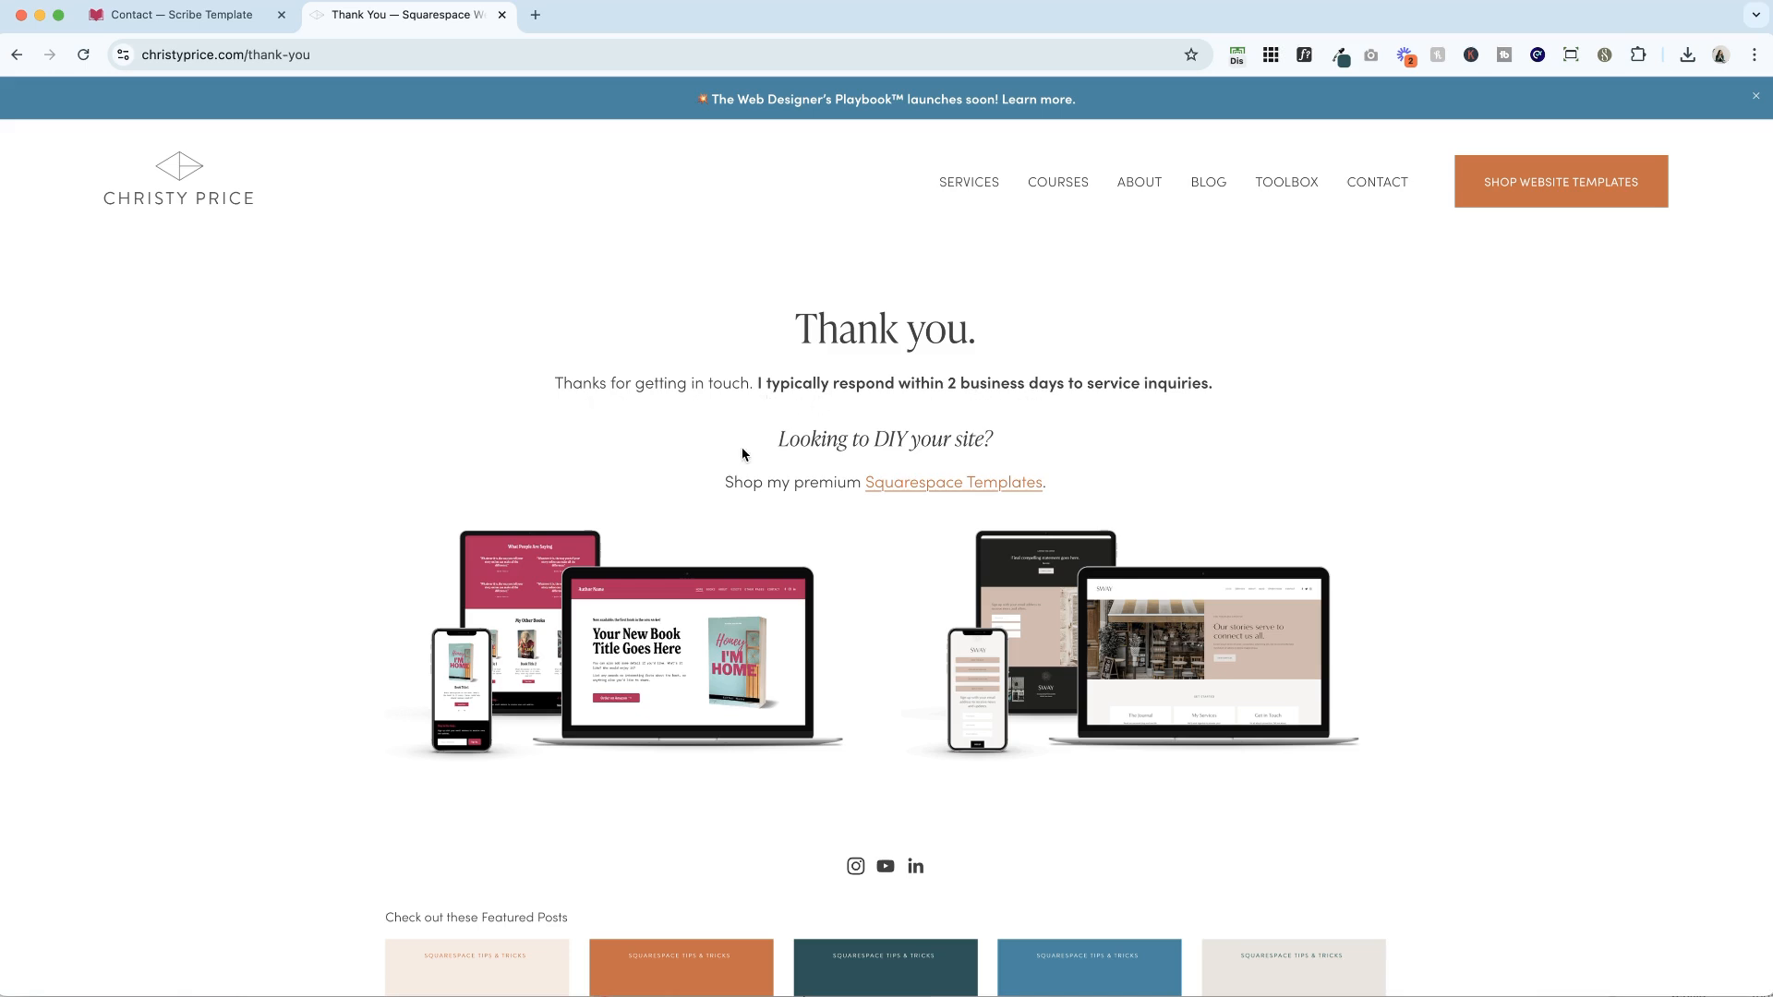
mouse_move(744, 496)
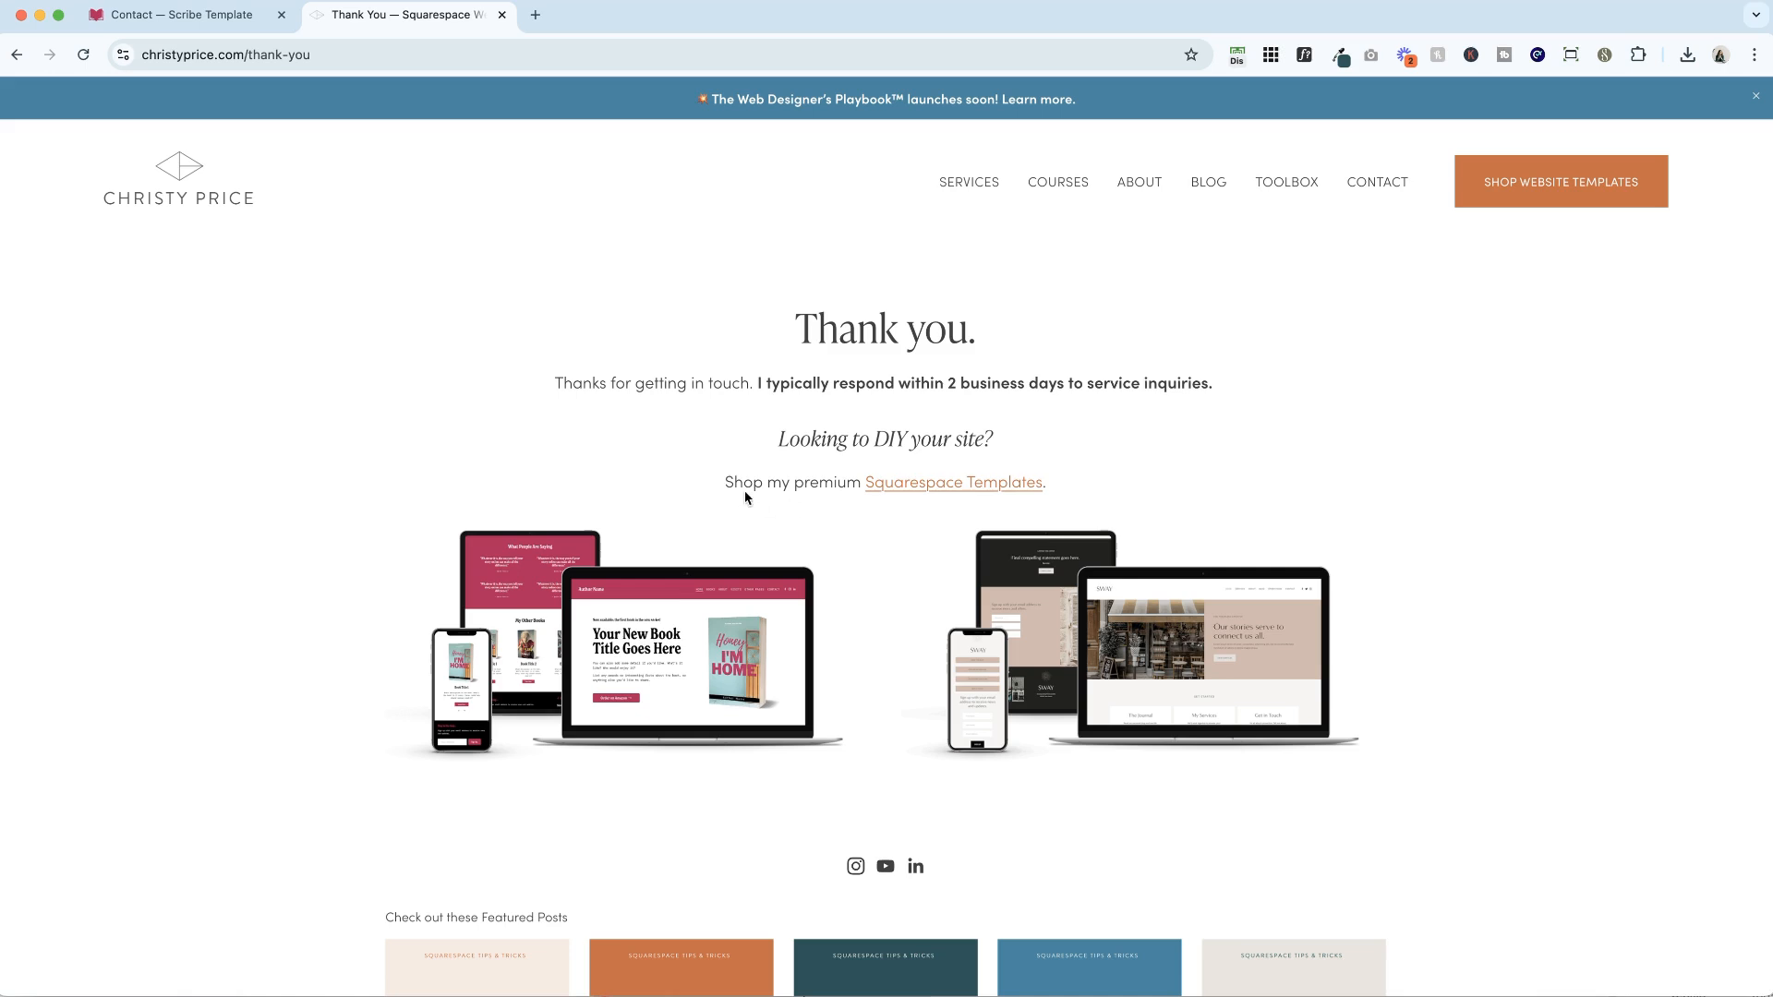
Scroll through the example standalone Thank you. page on the other site
scroll(down, 3)
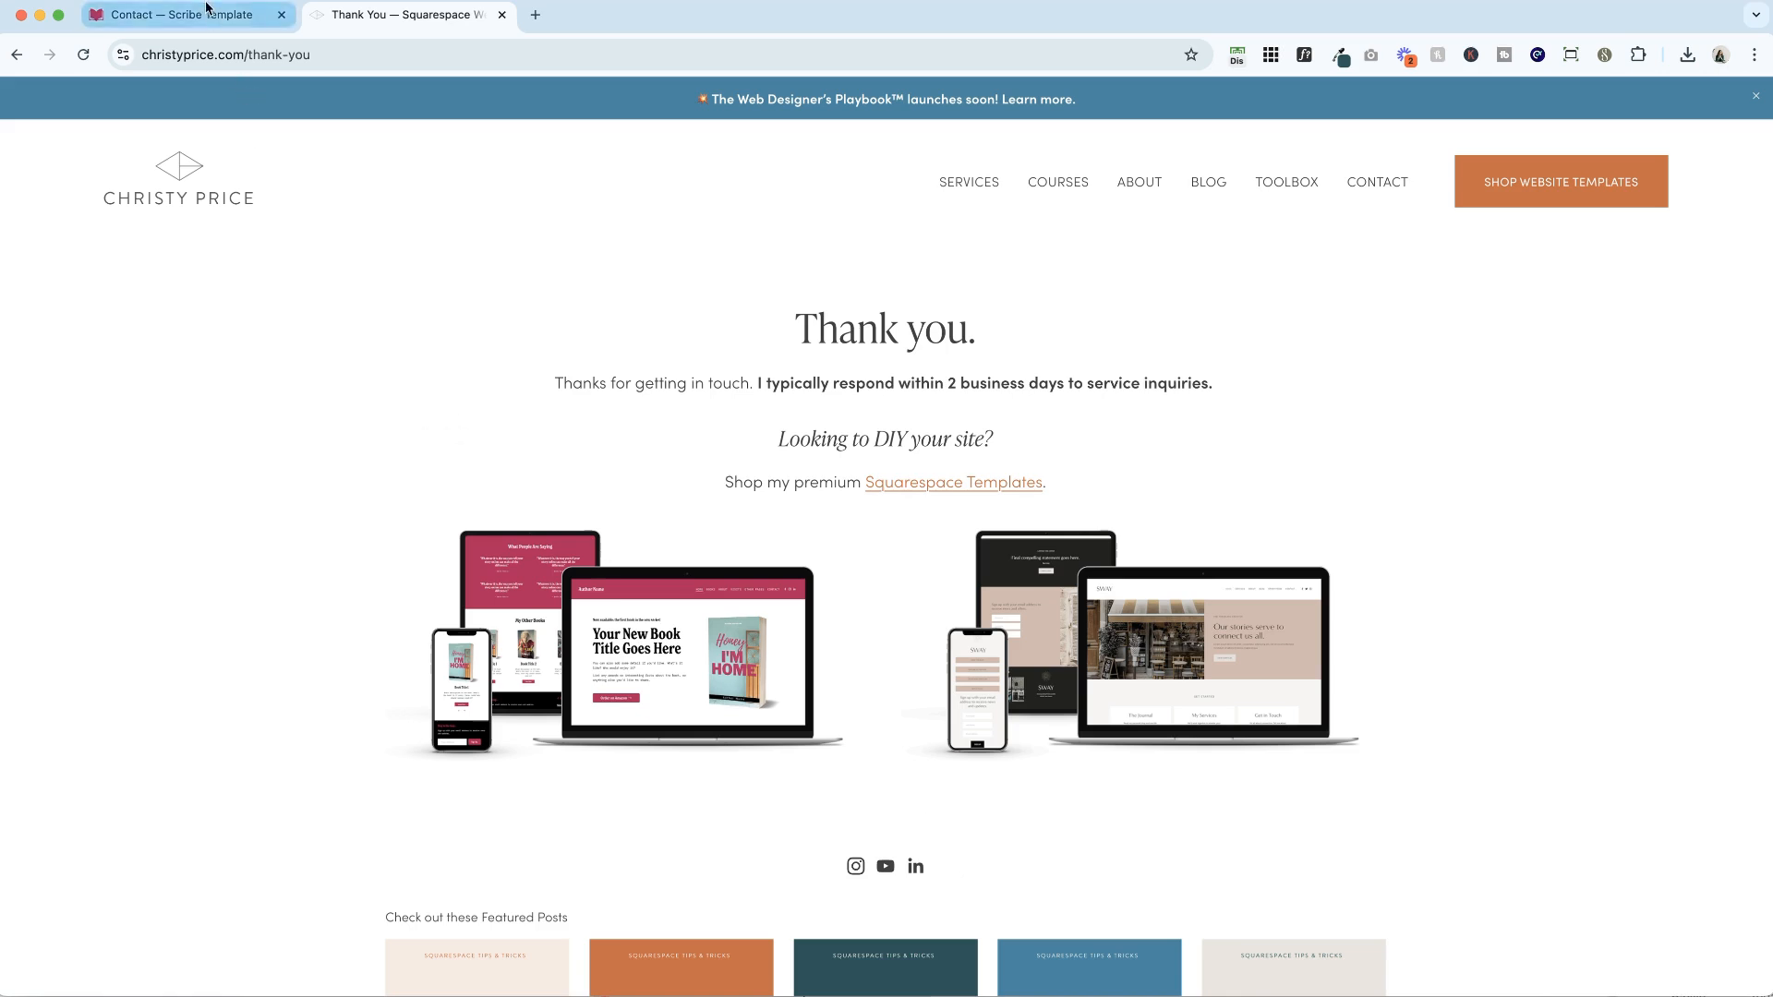
Return to the Contact page editor and bring up the form's Post-Submit settings
click(181, 13)
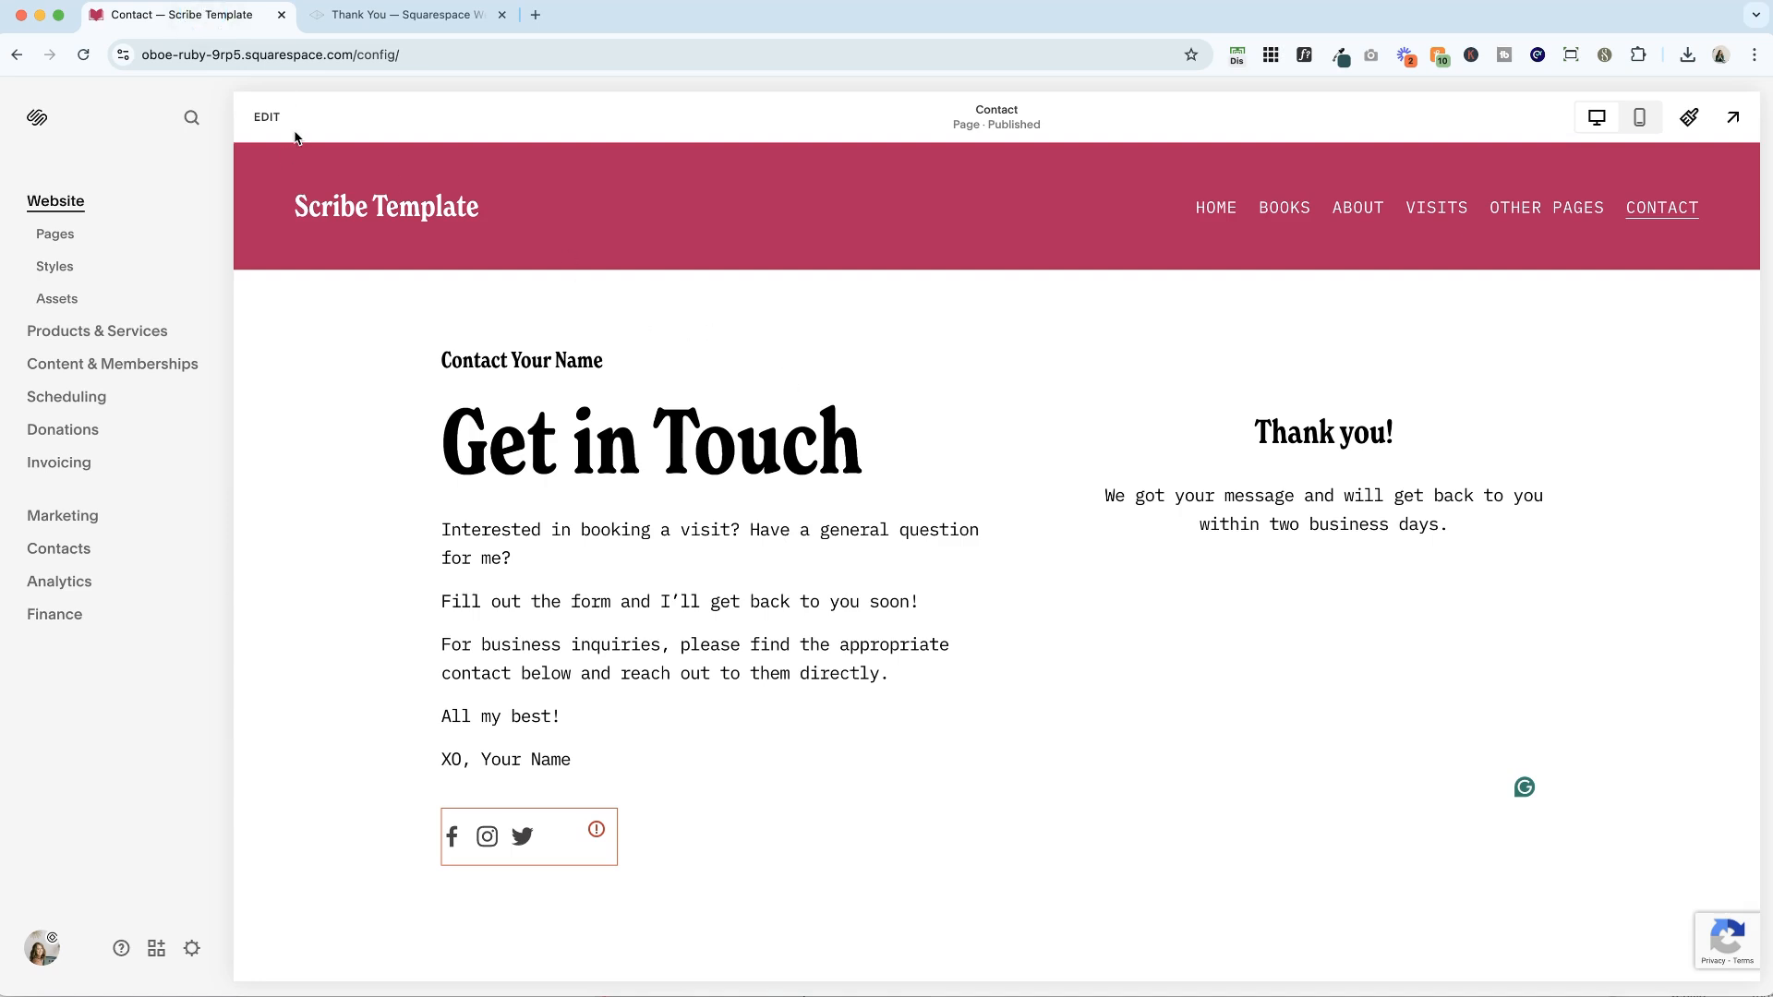
click(266, 117)
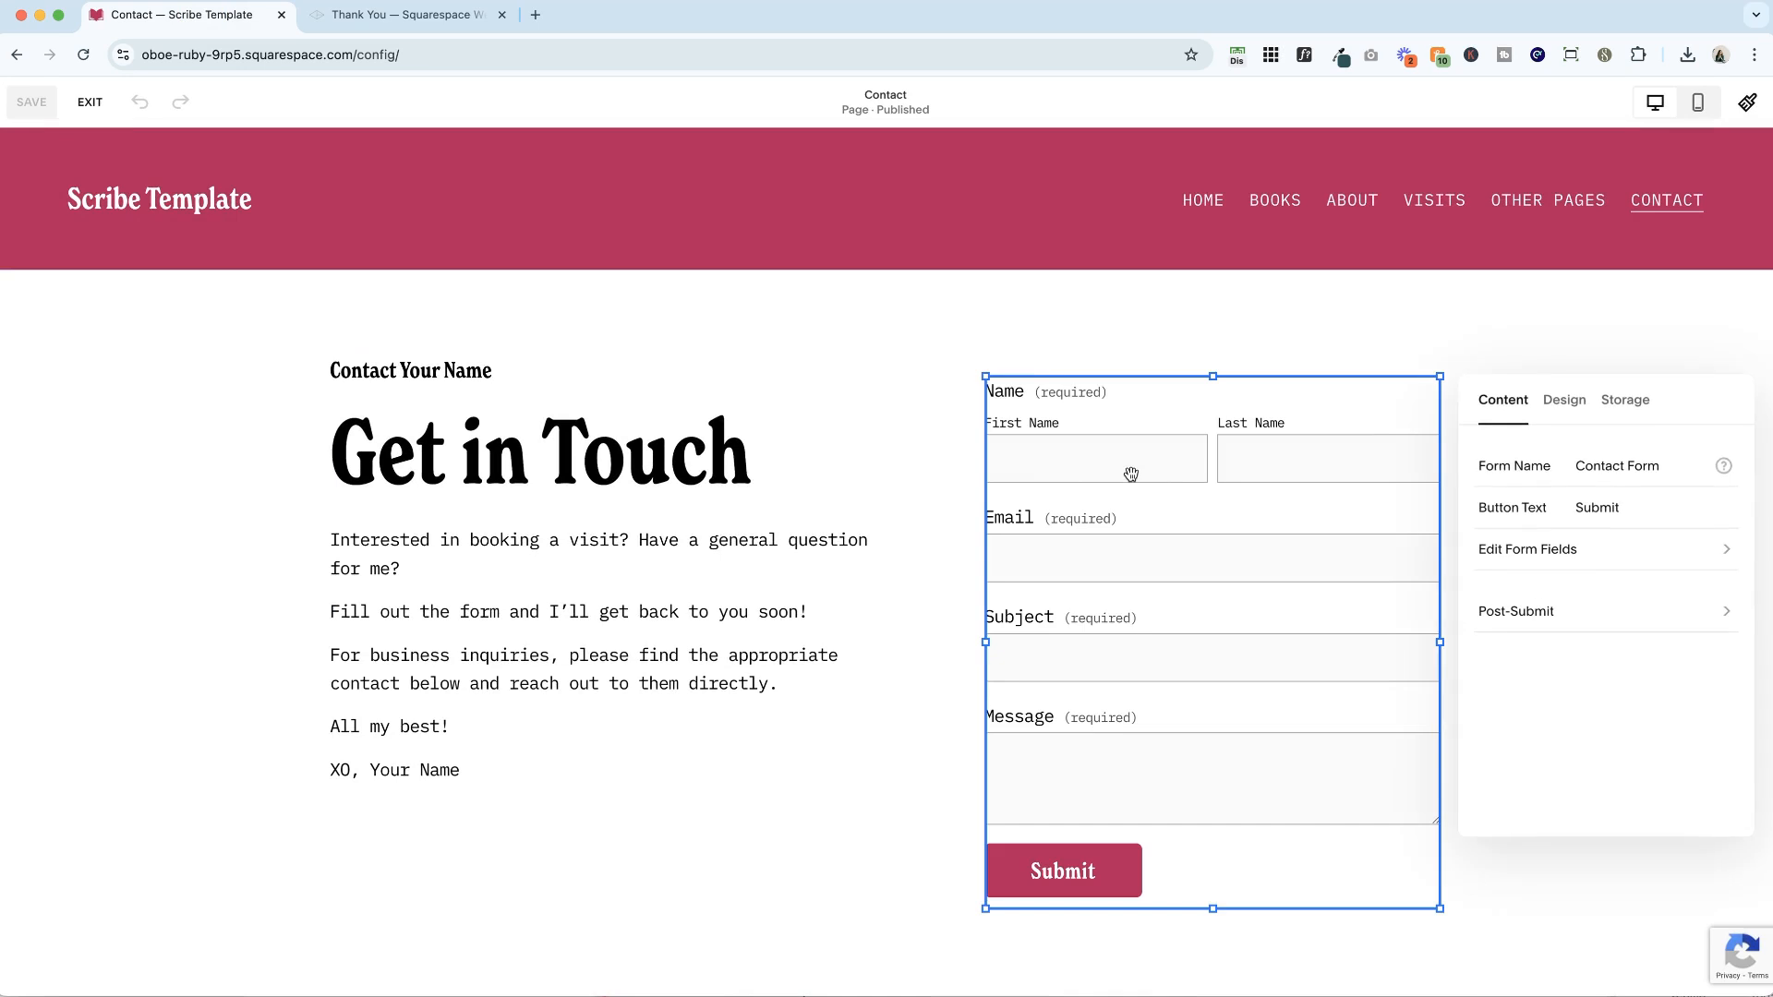
click(1516, 611)
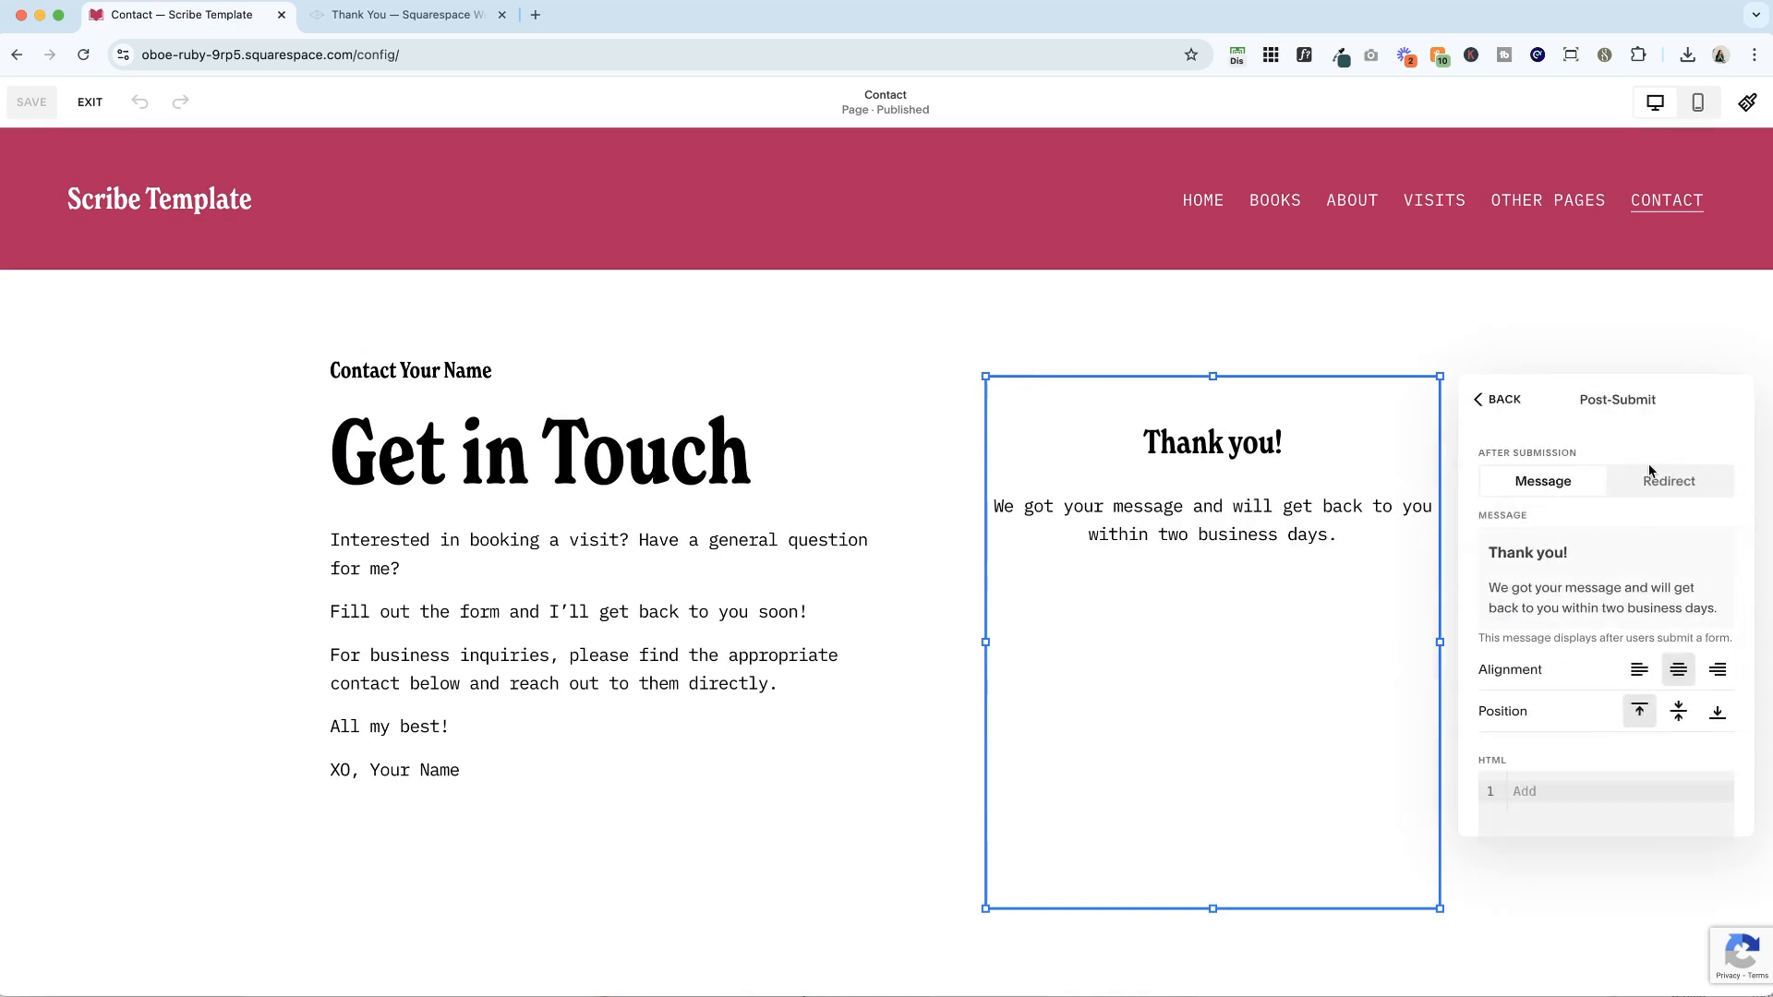
click(1665, 480)
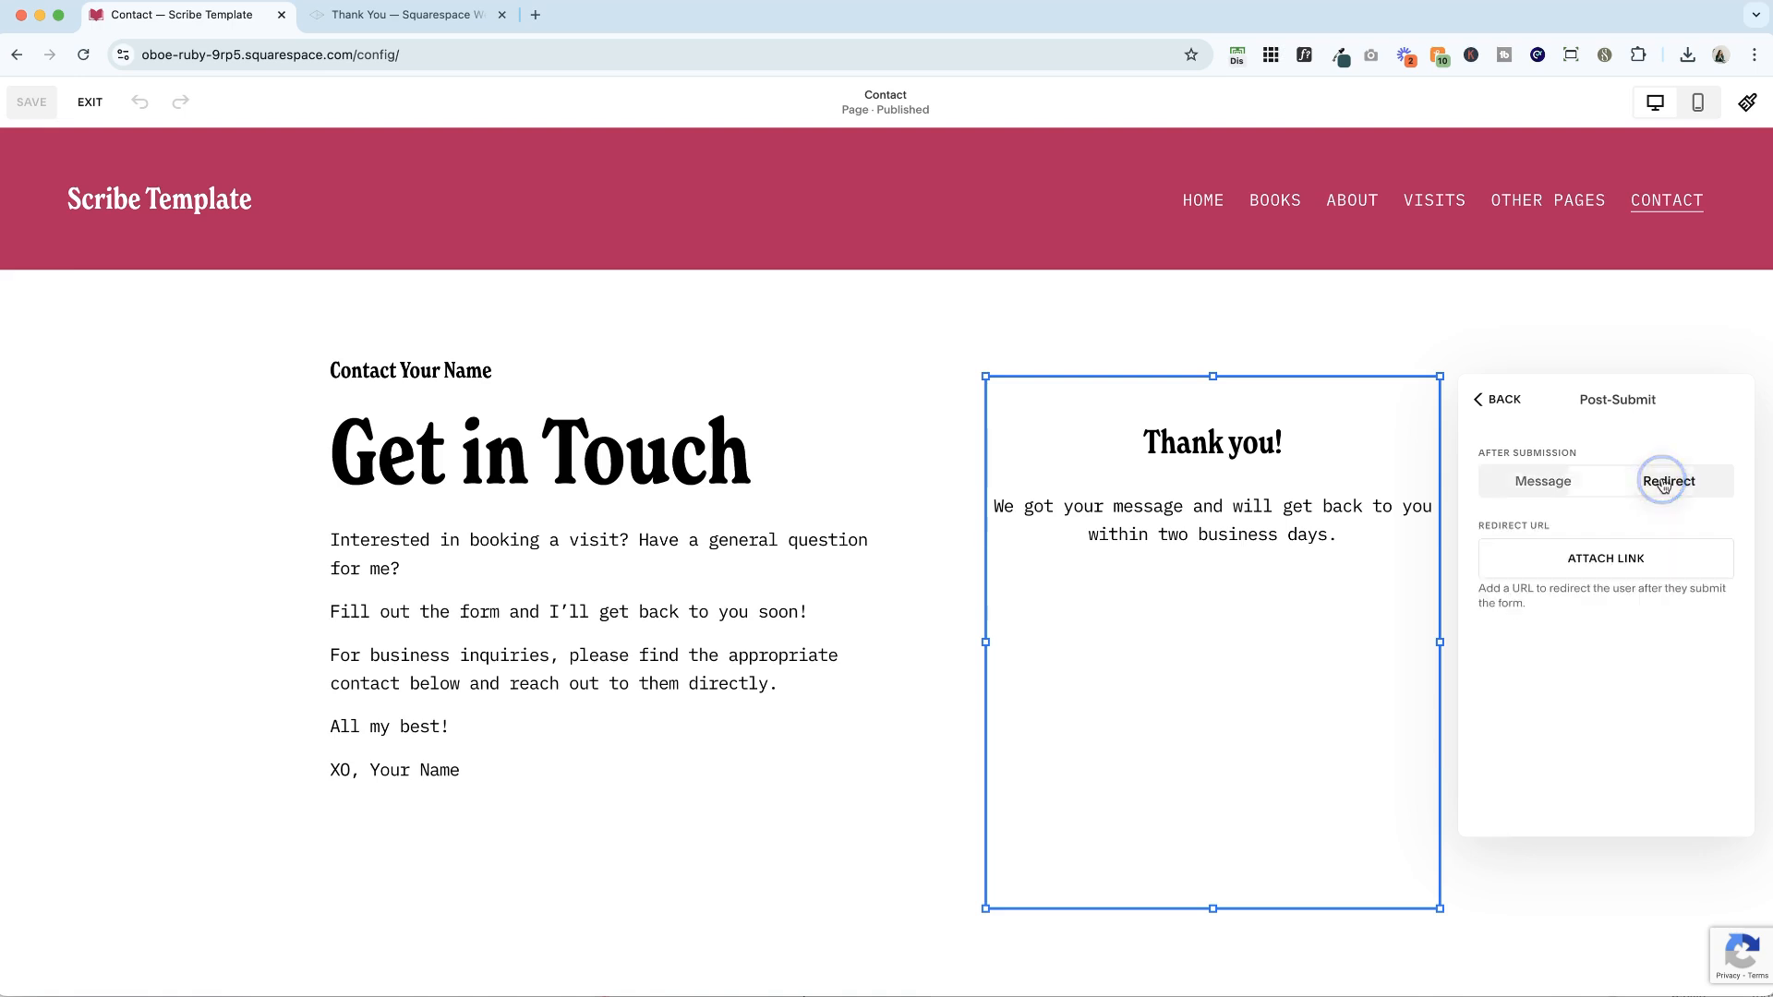
Switch post-submit to Redirect and pick the site page visitors are sent to
click(1667, 480)
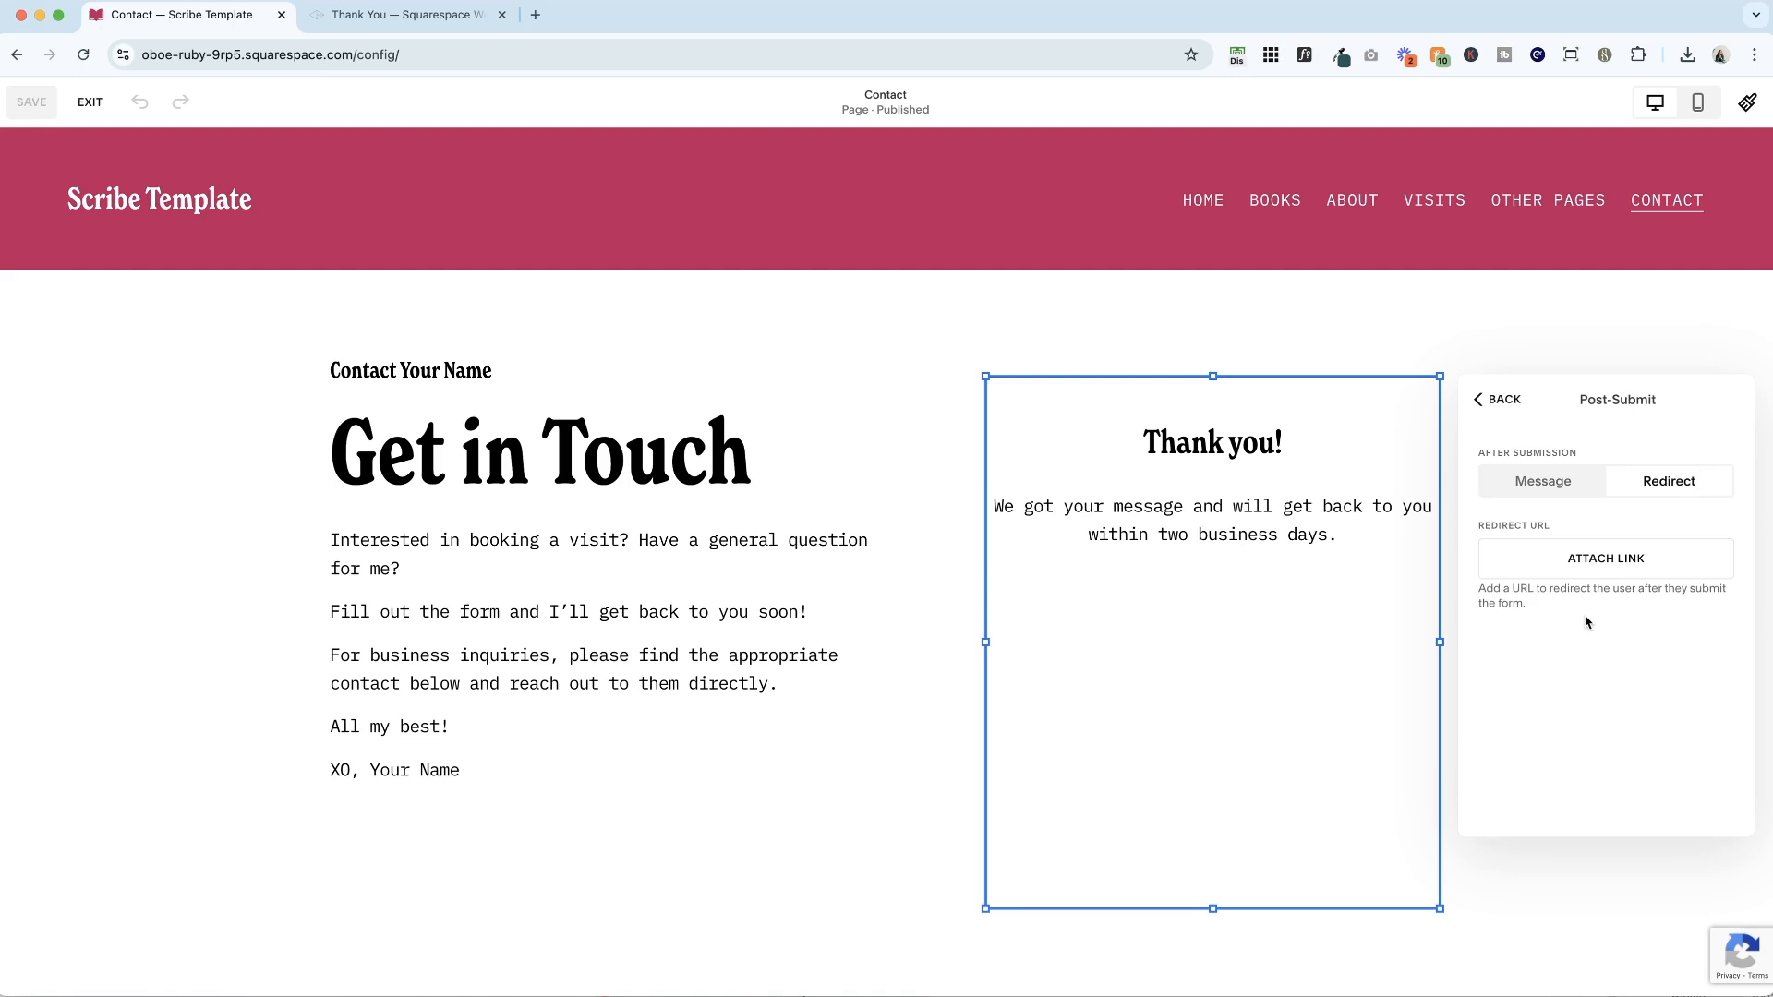
click(1605, 558)
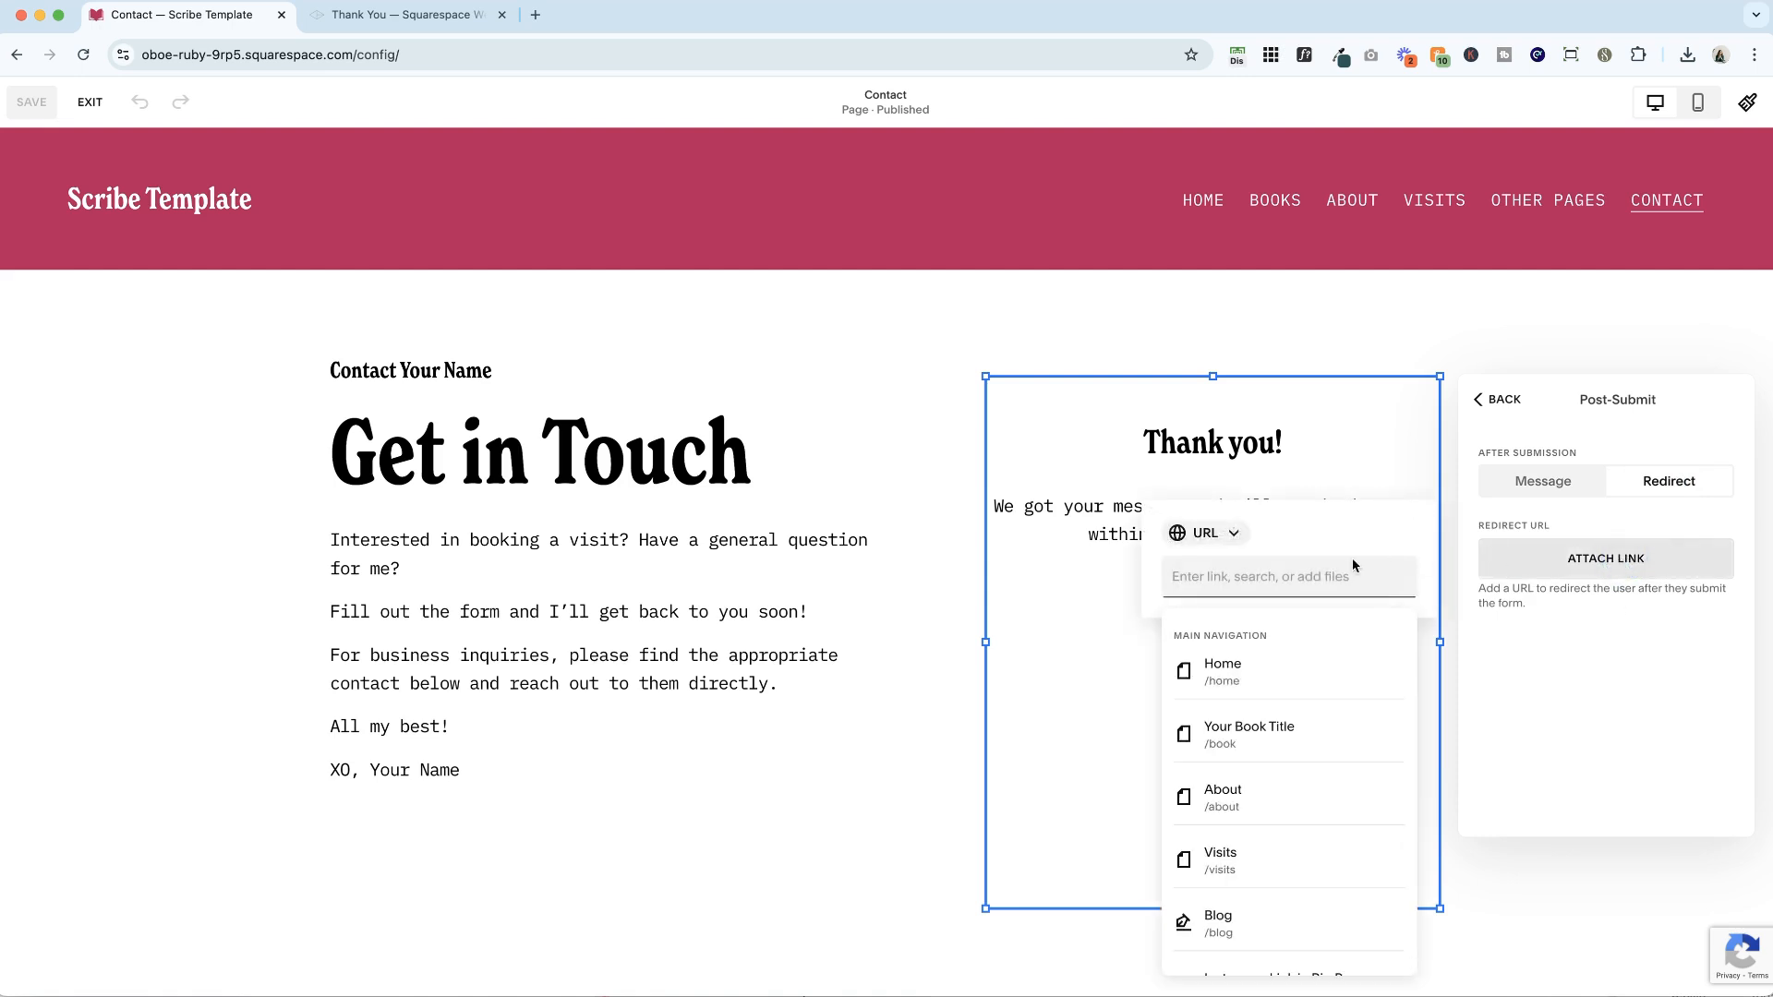
scroll(down, 3)
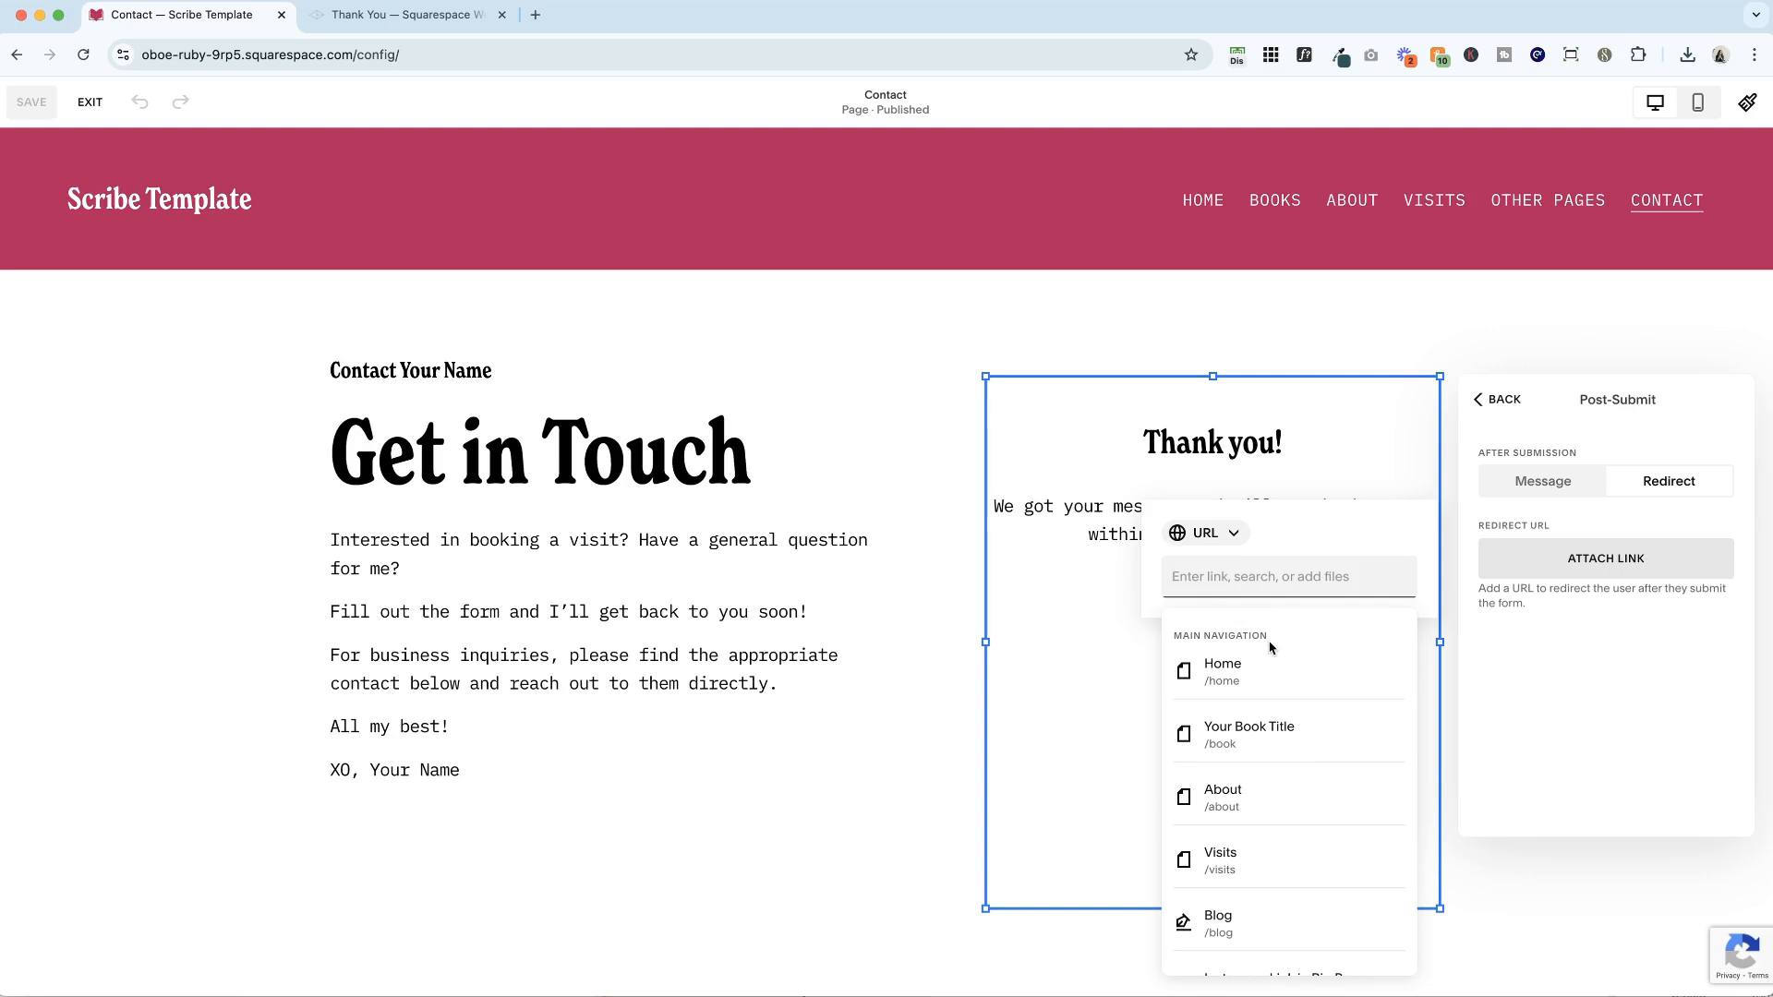
click(1221, 858)
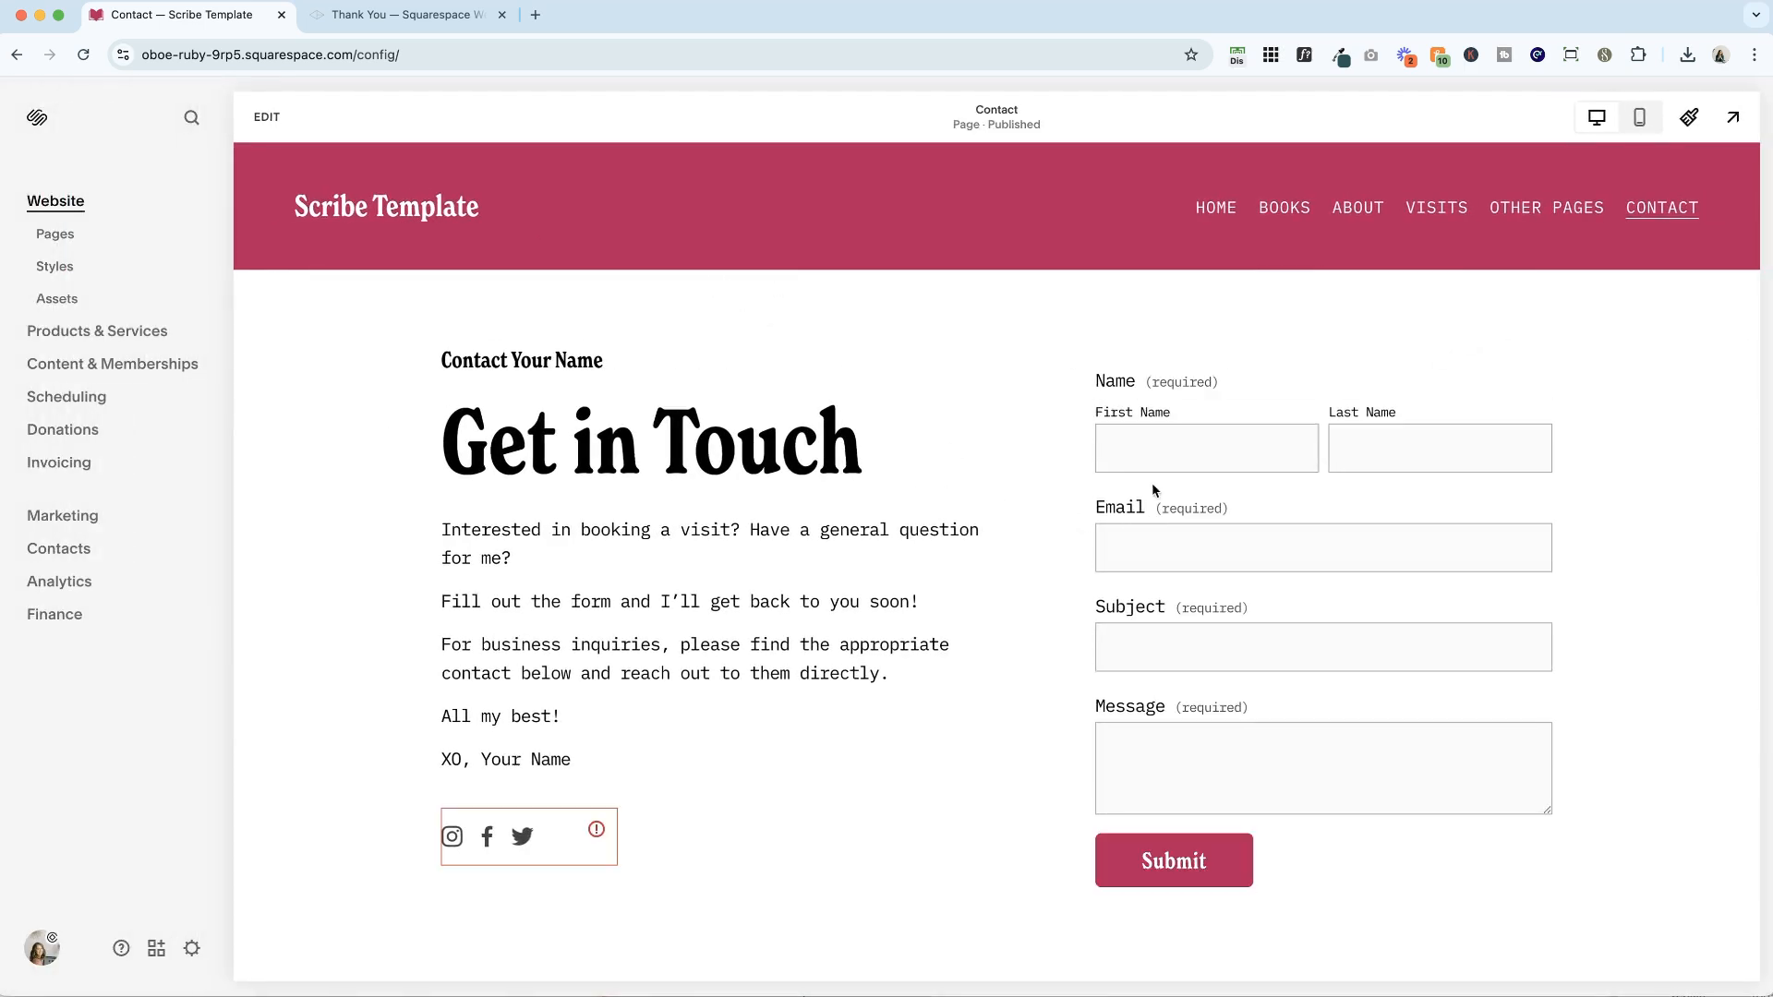
Autofill and submit a test entry to confirm it lands on the Author Visits page
click(1172, 859)
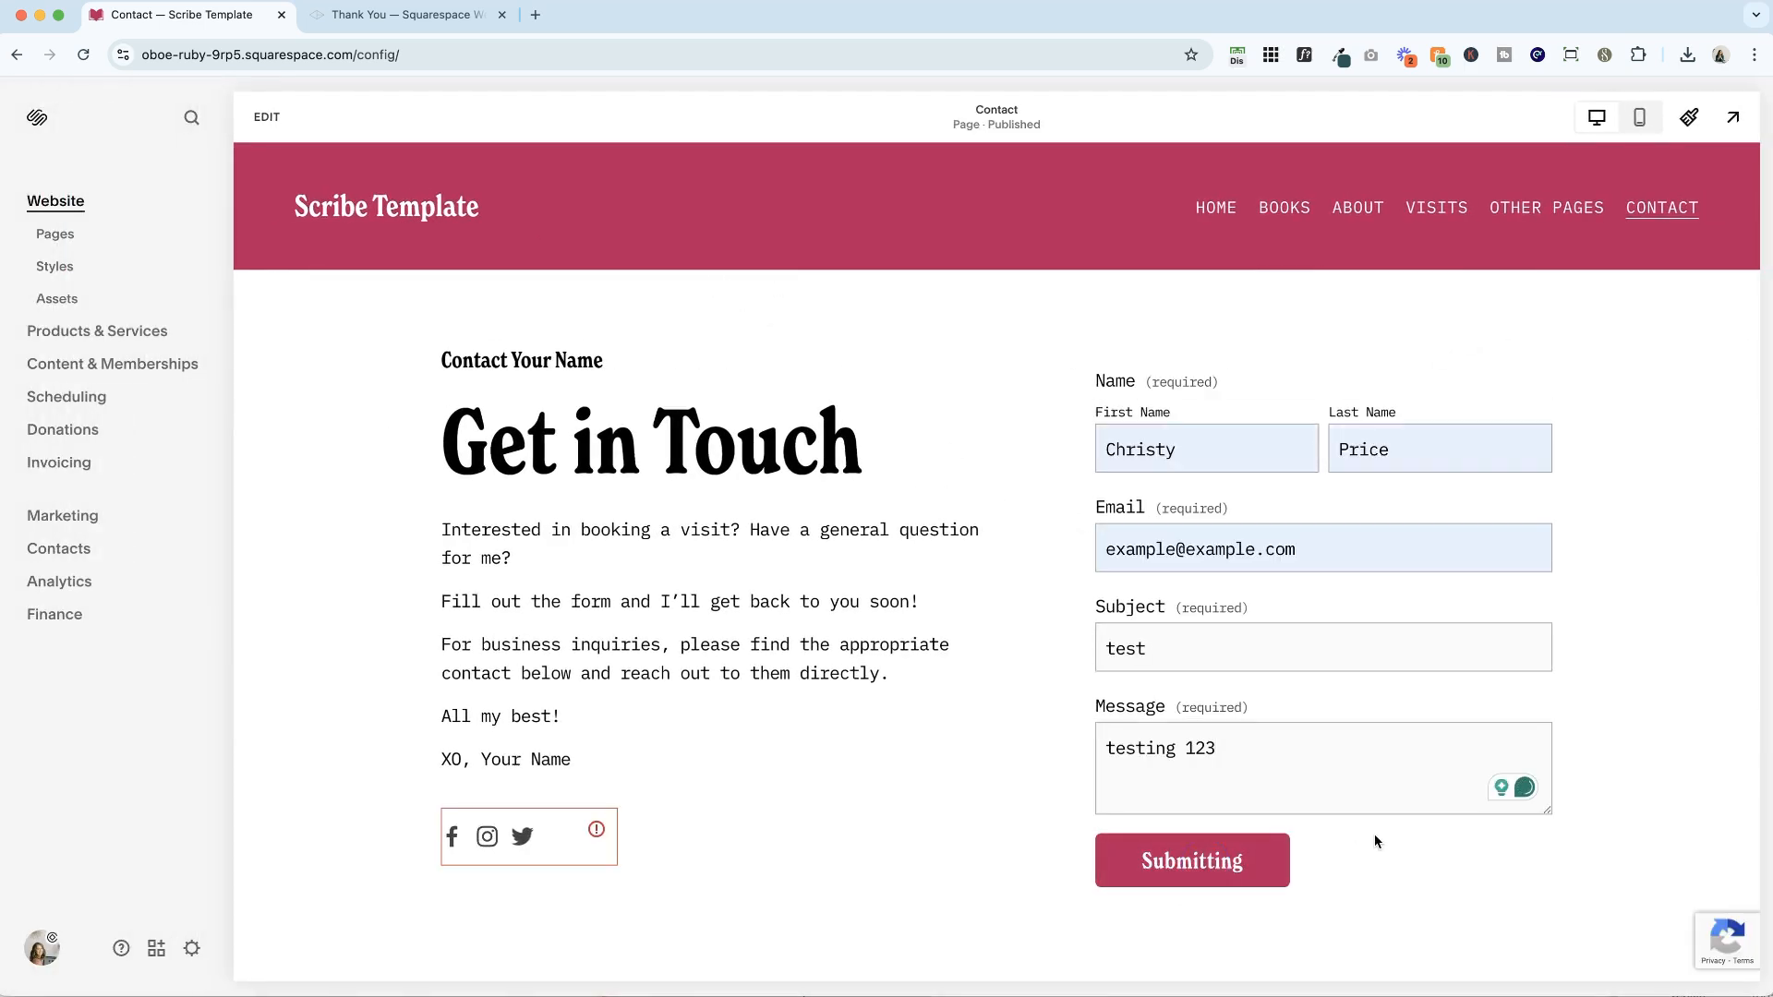
click(1437, 207)
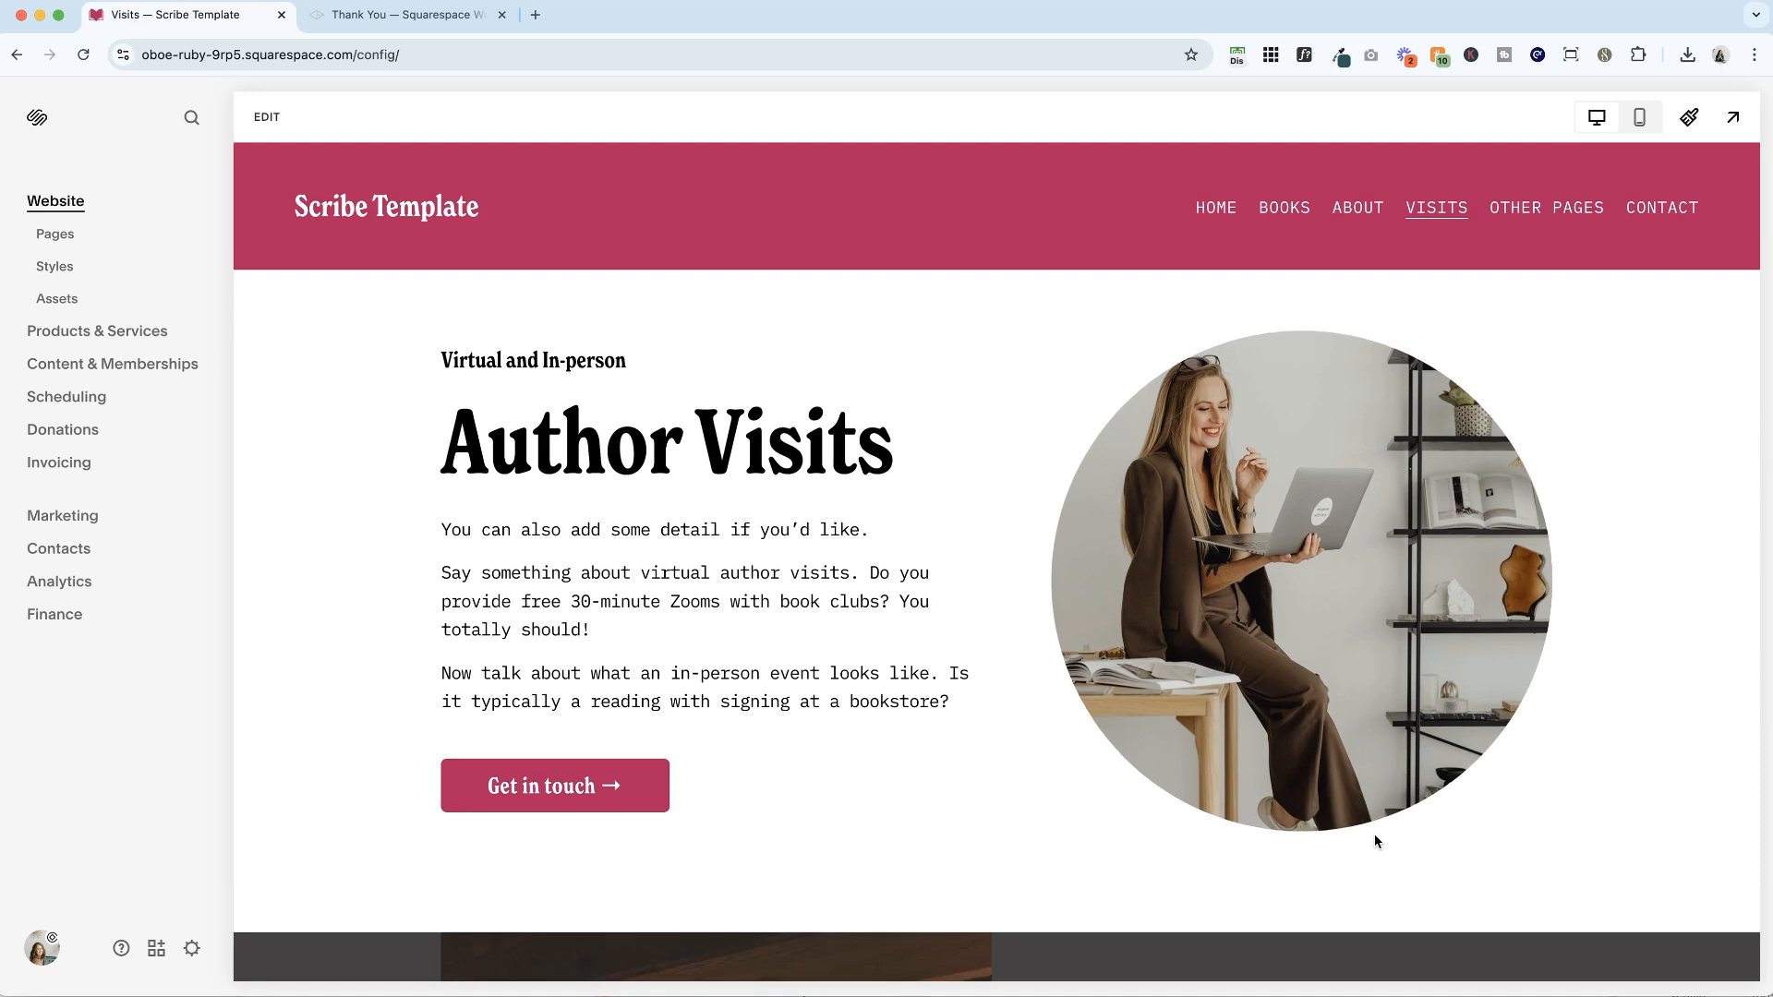